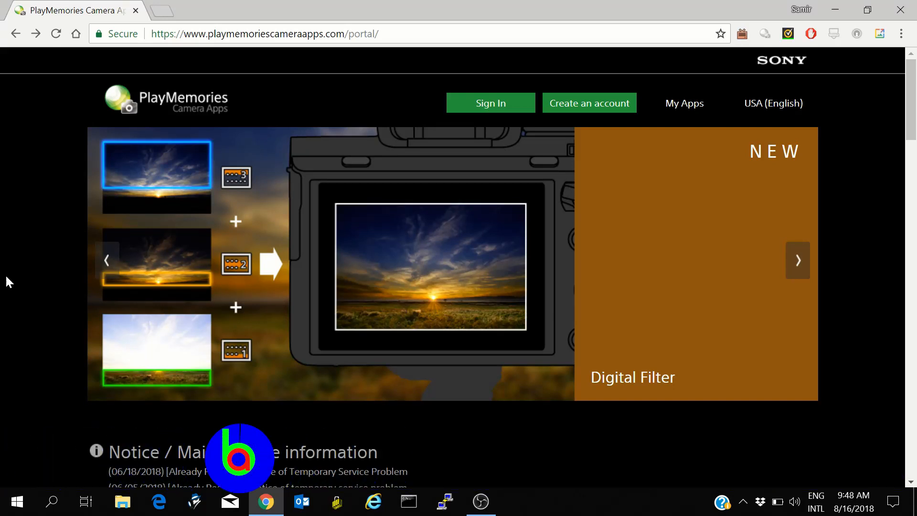
# Step: Scroll through the PlayMemories Camera Apps page to look over the country and region options
pyautogui.scroll(-3)
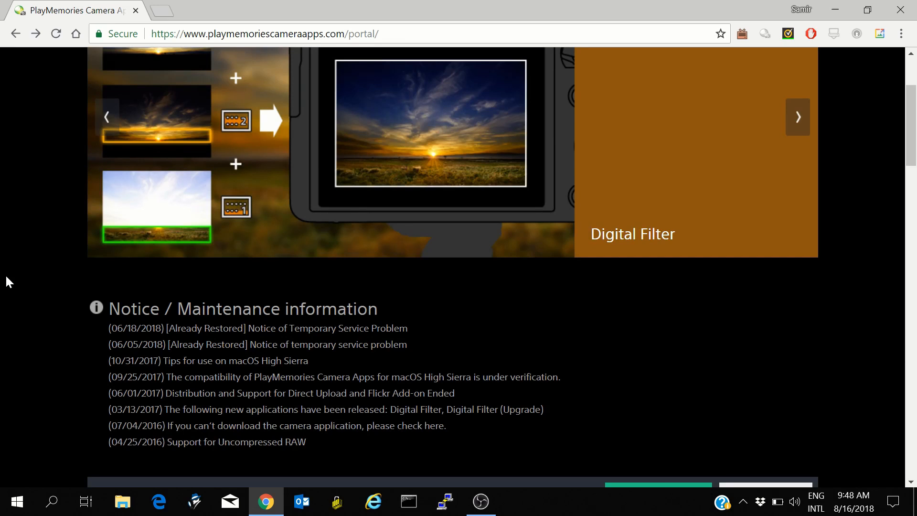
pyautogui.scroll(-3)
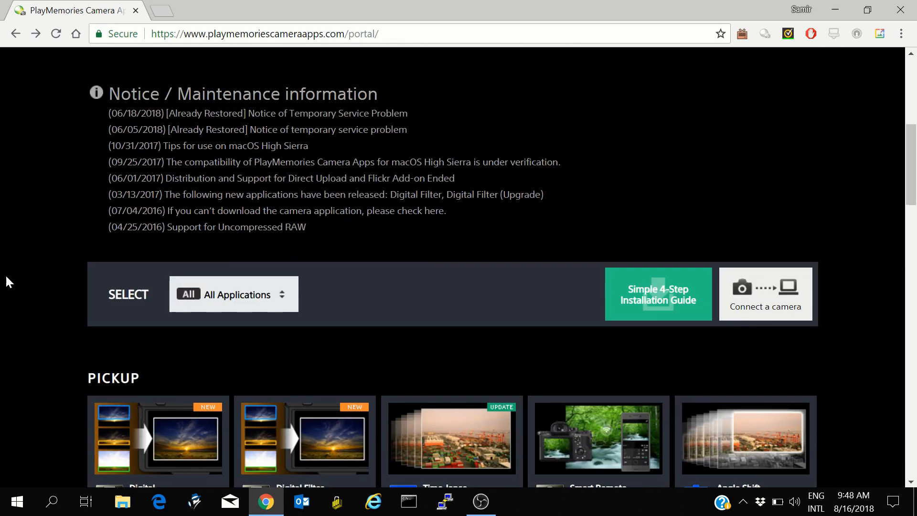
pyautogui.scroll(-3)
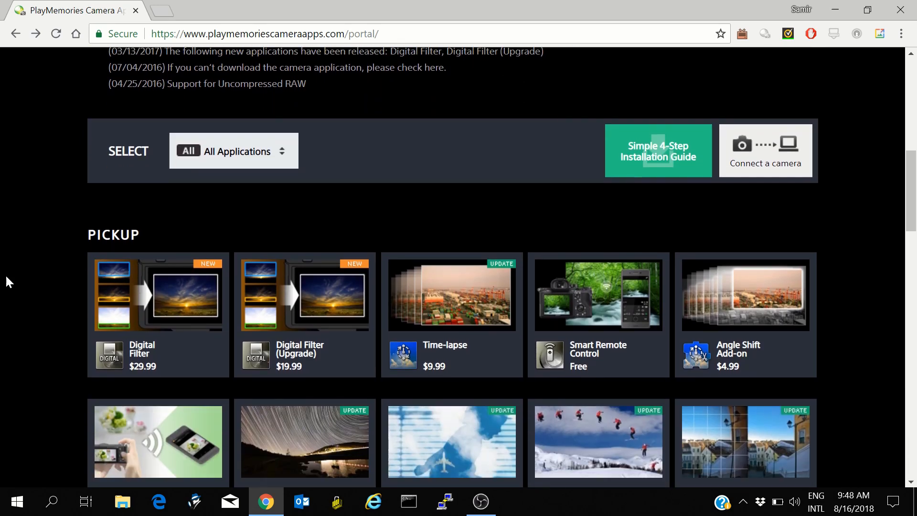
pyautogui.scroll(-3)
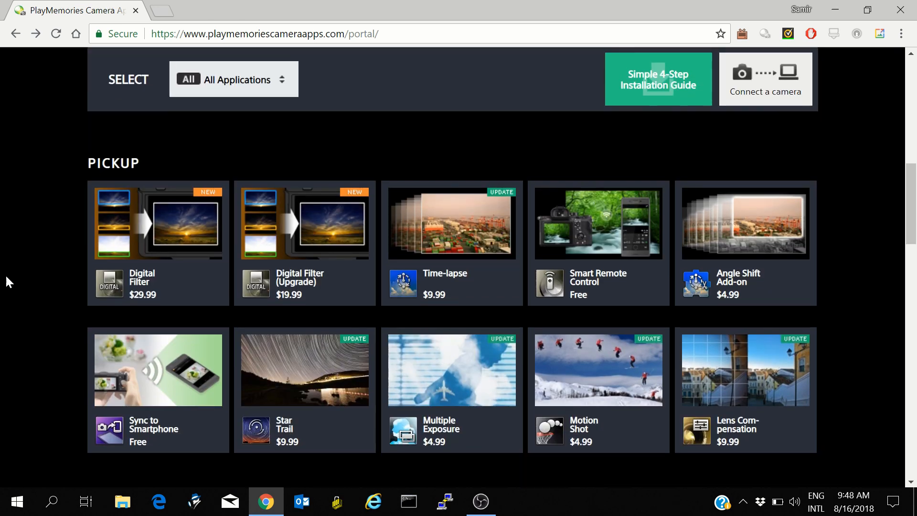
pyautogui.scroll(-3)
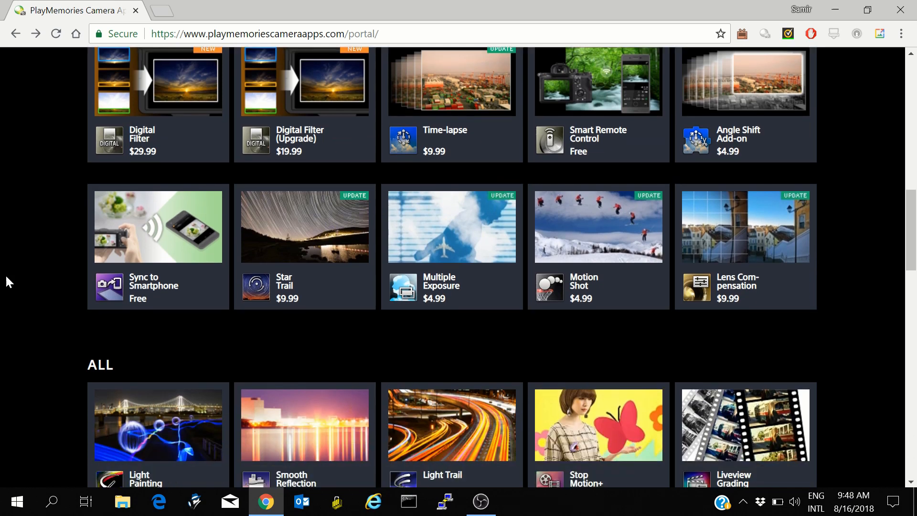
pyautogui.scroll(-3)
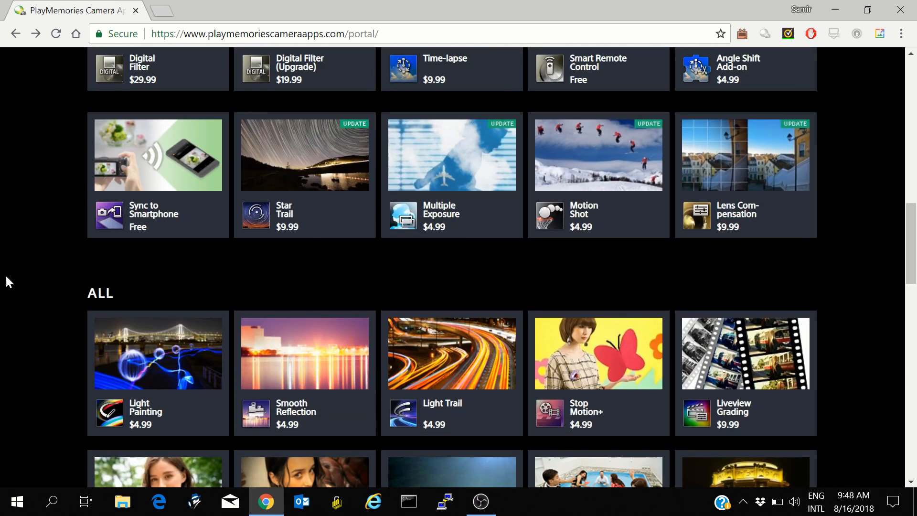
pyautogui.scroll(-3)
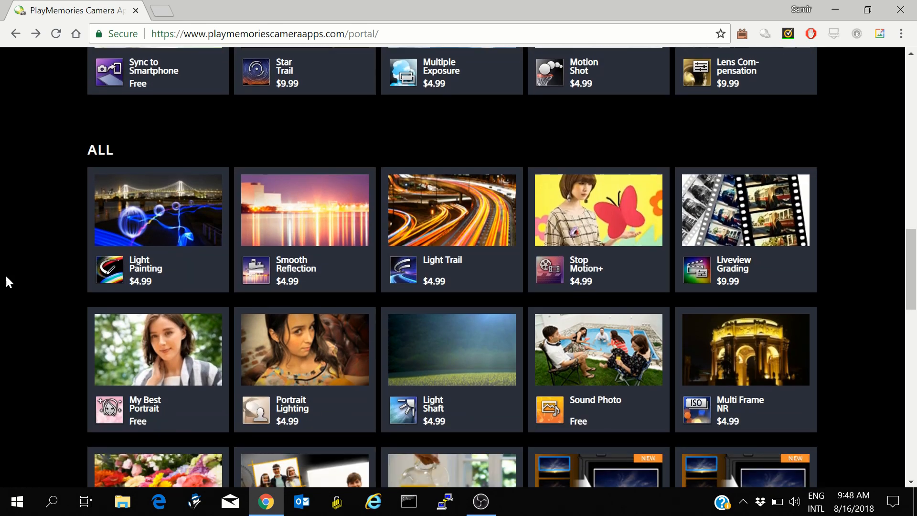
pyautogui.scroll(-3)
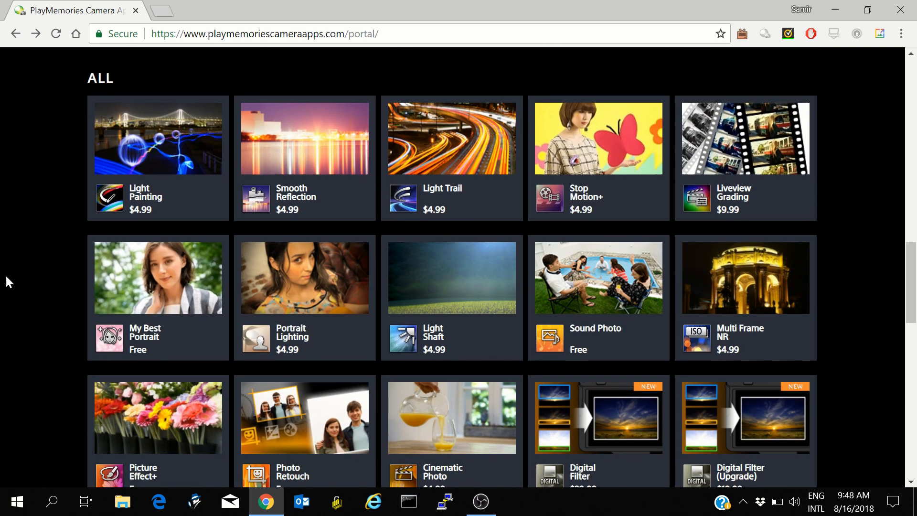
pyautogui.scroll(-3)
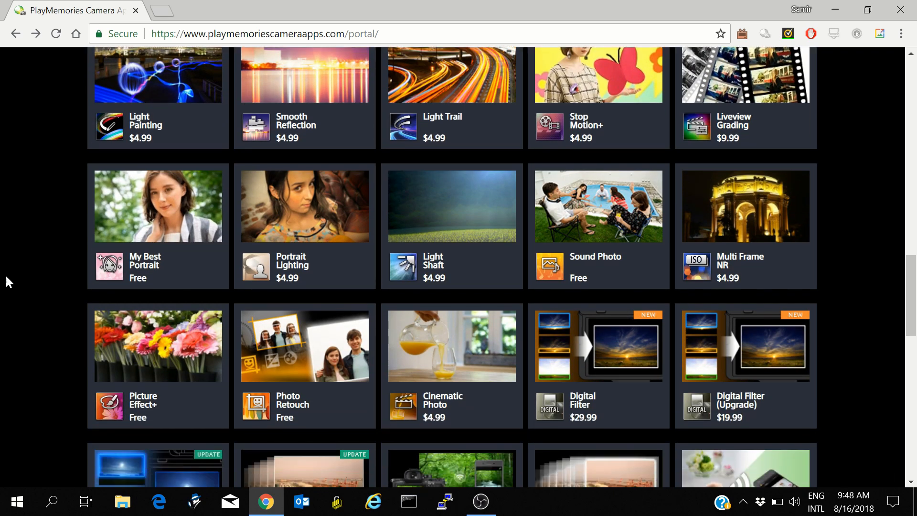
pyautogui.scroll(-3)
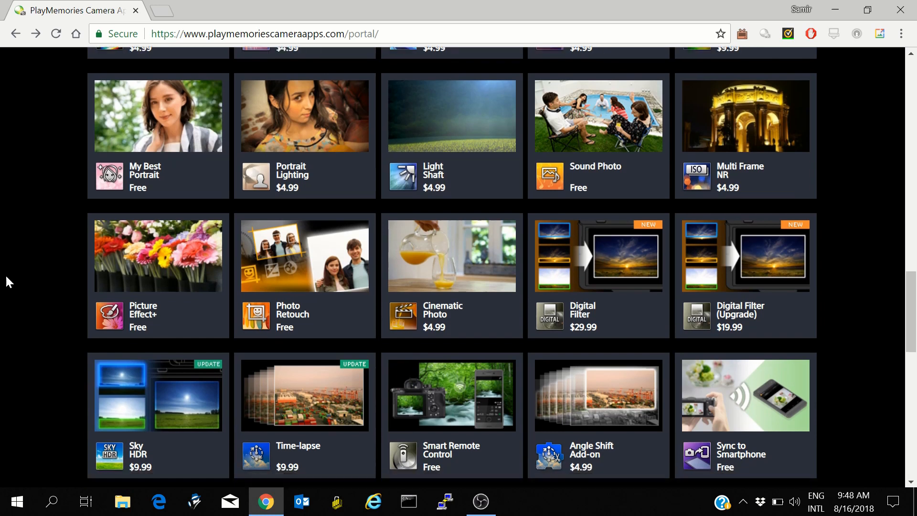
pyautogui.scroll(-3)
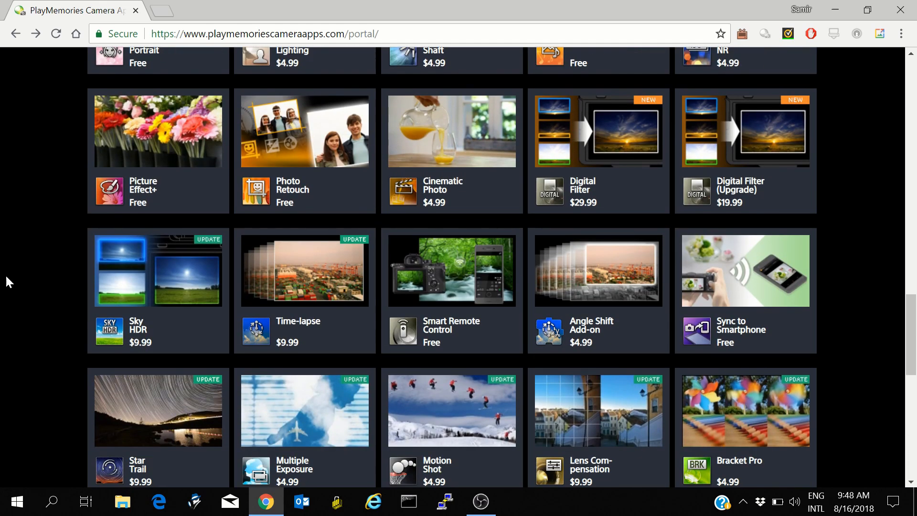
pyautogui.scroll(-3)
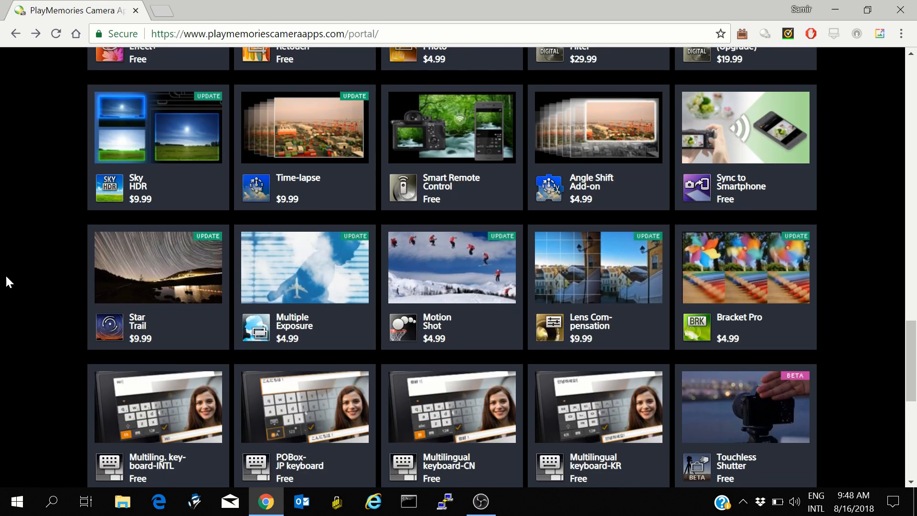
pyautogui.scroll(3)
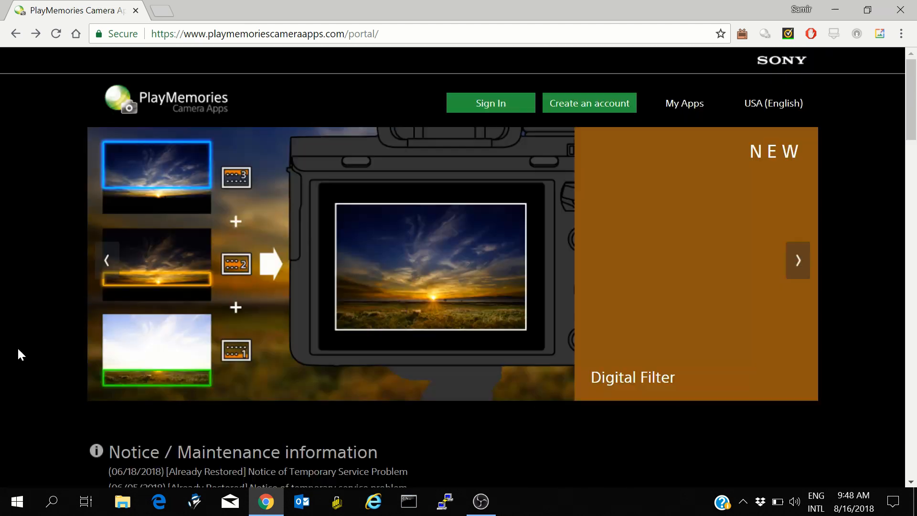
pyautogui.moveTo(588, 103)
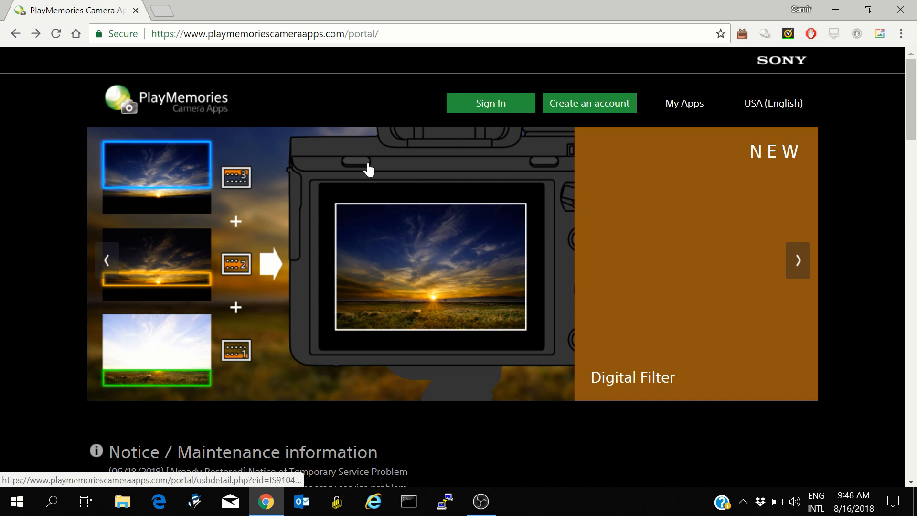
# Step: Choose USA (English) under North America as the store region
pyautogui.click(772, 103)
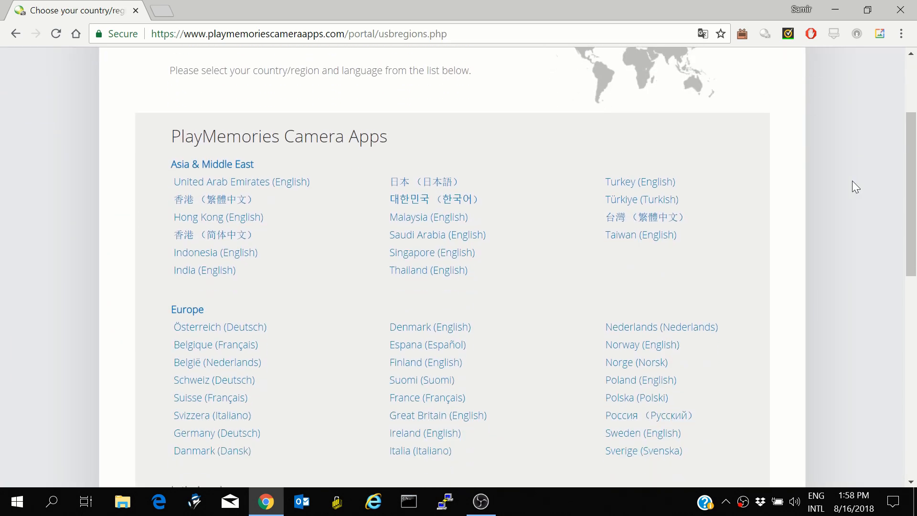
pyautogui.scroll(-3)
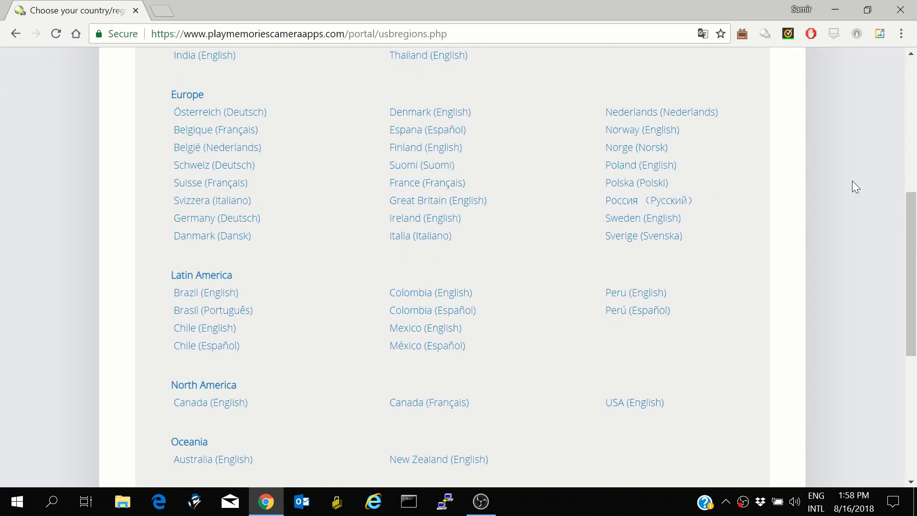
pyautogui.click(633, 402)
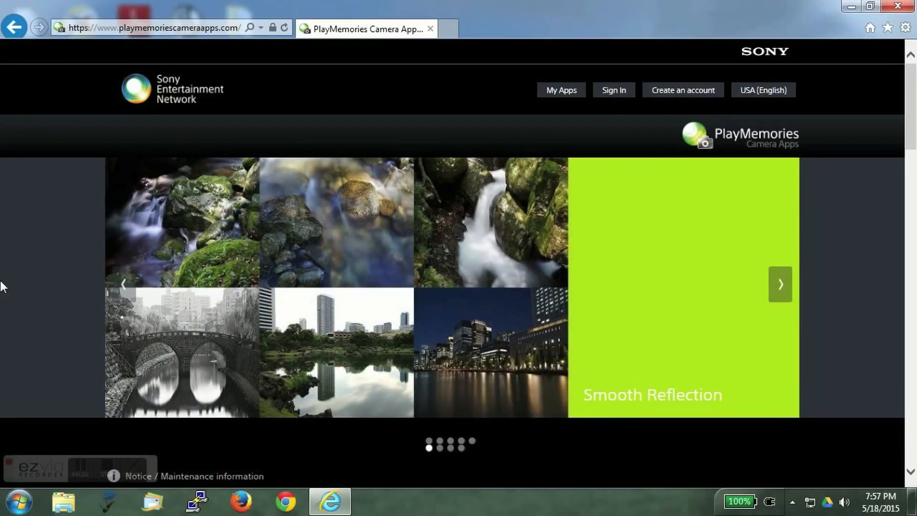
pyautogui.click(779, 283)
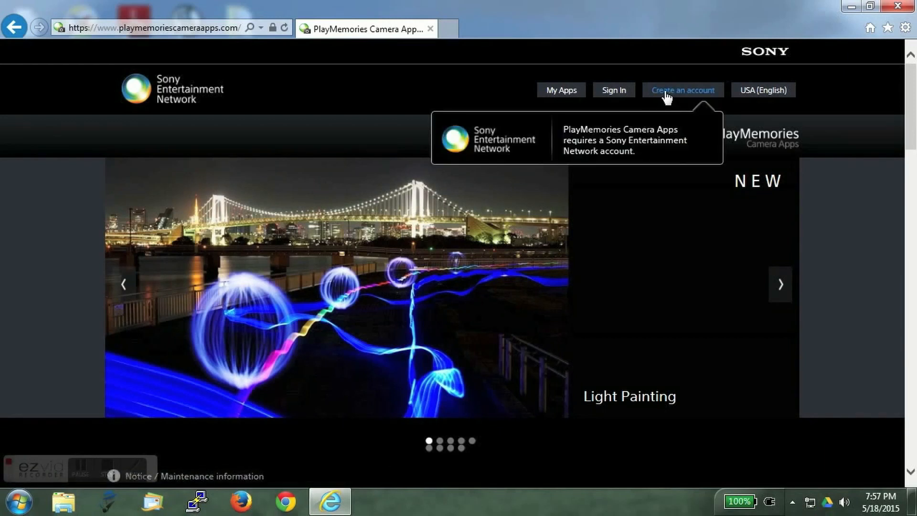
# Step: Enter the e-mail, birth month and year, Male gender, country and New York state
pyautogui.click(682, 90)
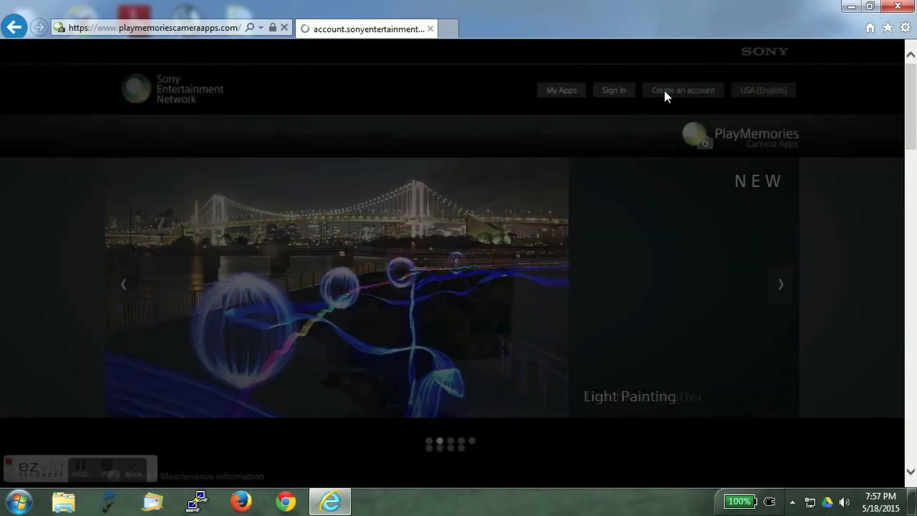
pyautogui.click(681, 90)
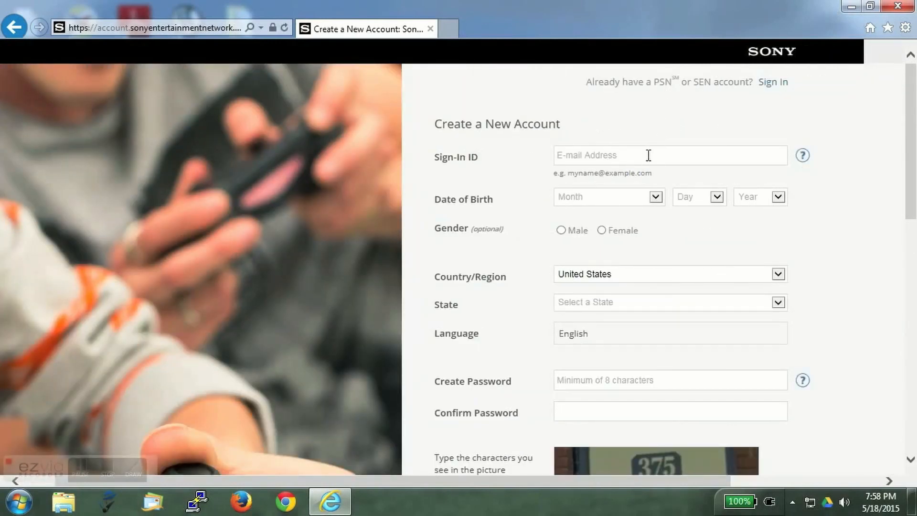
pyautogui.write('myname@')
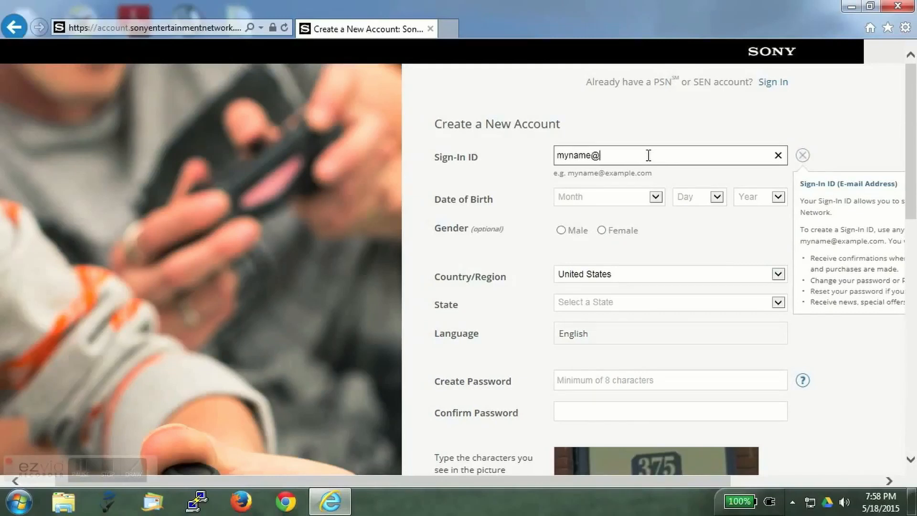
pyautogui.write('example.com')
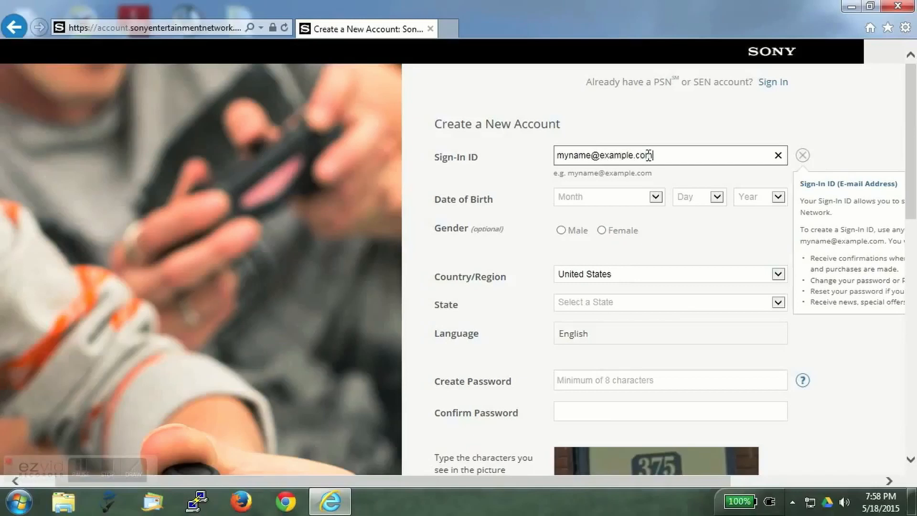
pyautogui.moveTo(654, 198)
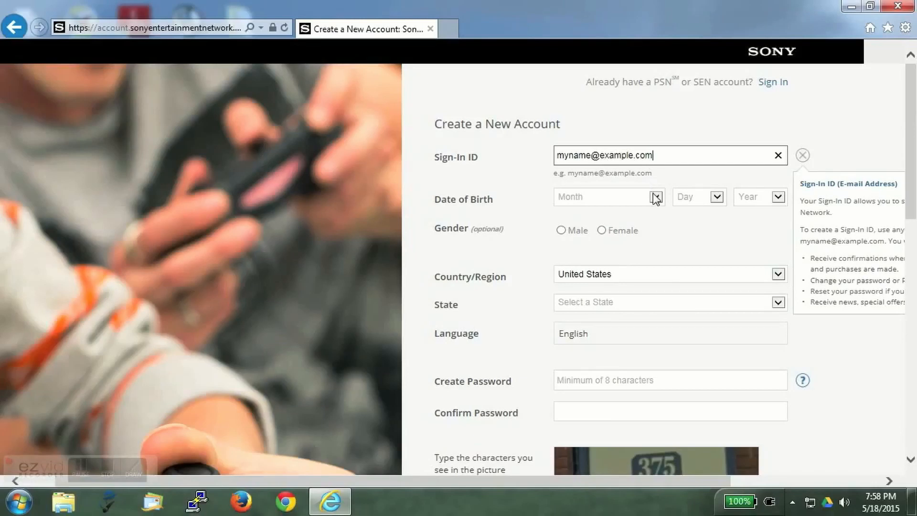
pyautogui.click(698, 196)
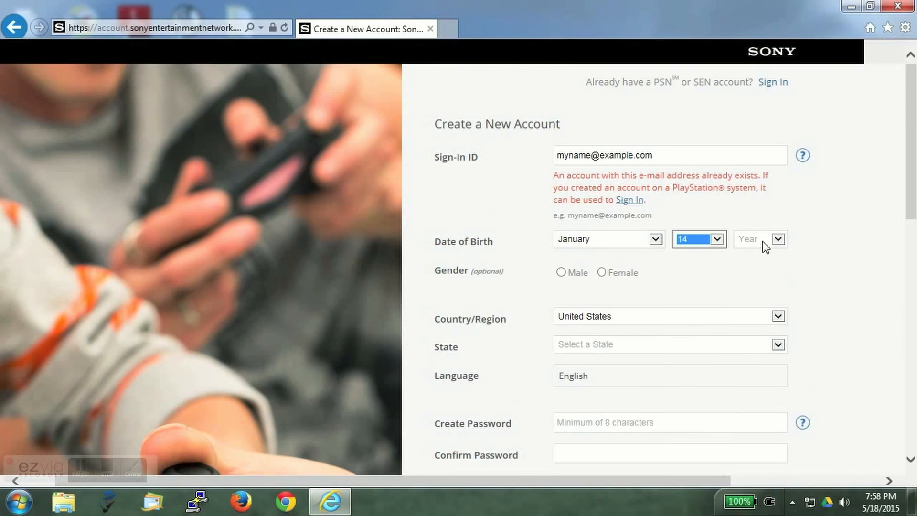
pyautogui.moveTo(762, 244)
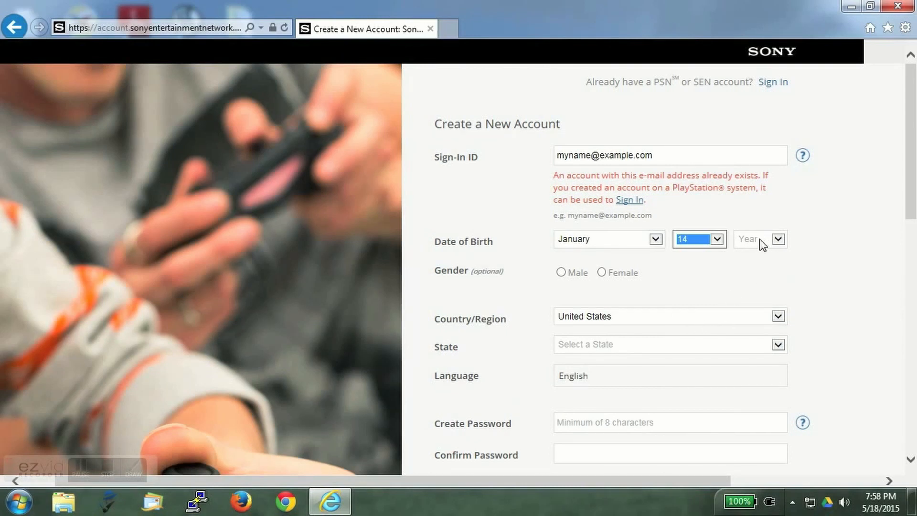
pyautogui.click(778, 239)
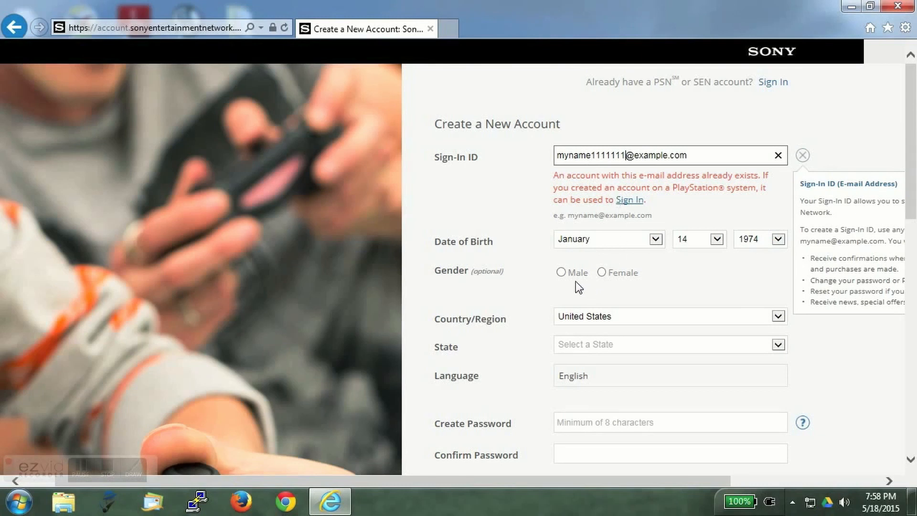
pyautogui.click(560, 230)
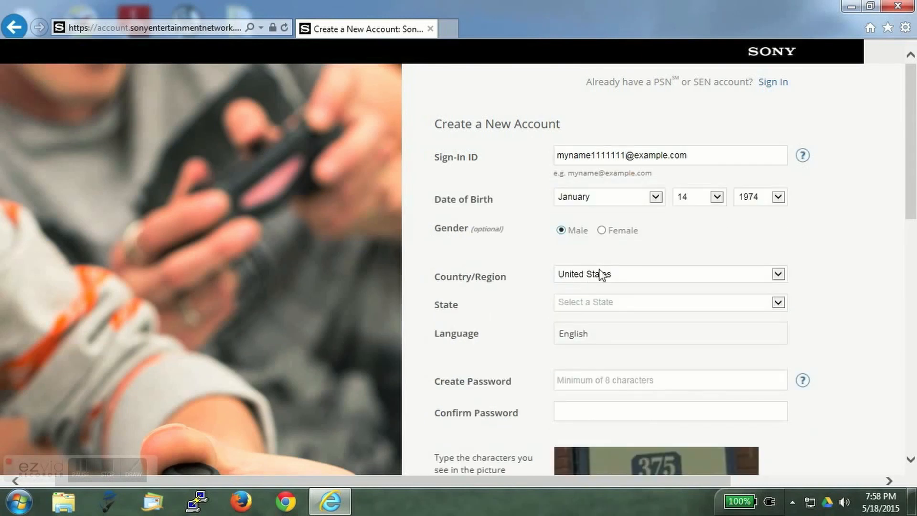
pyautogui.click(669, 302)
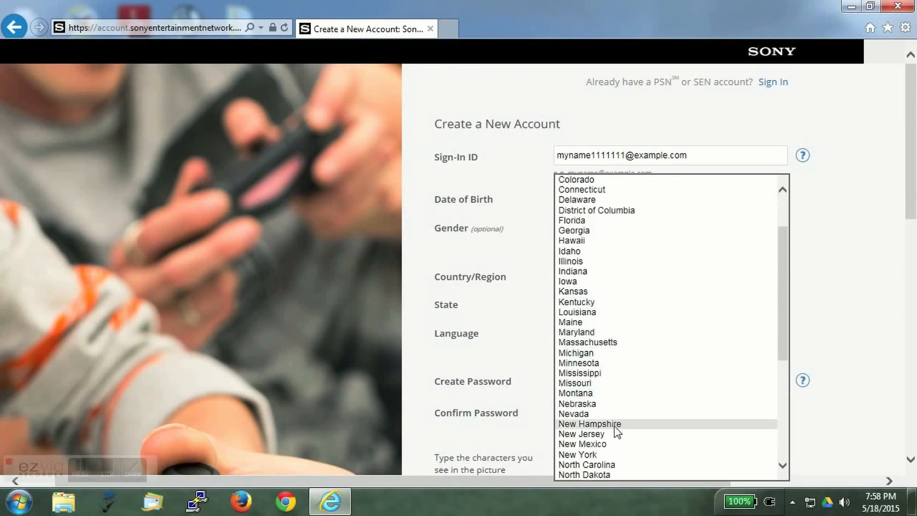
pyautogui.click(577, 454)
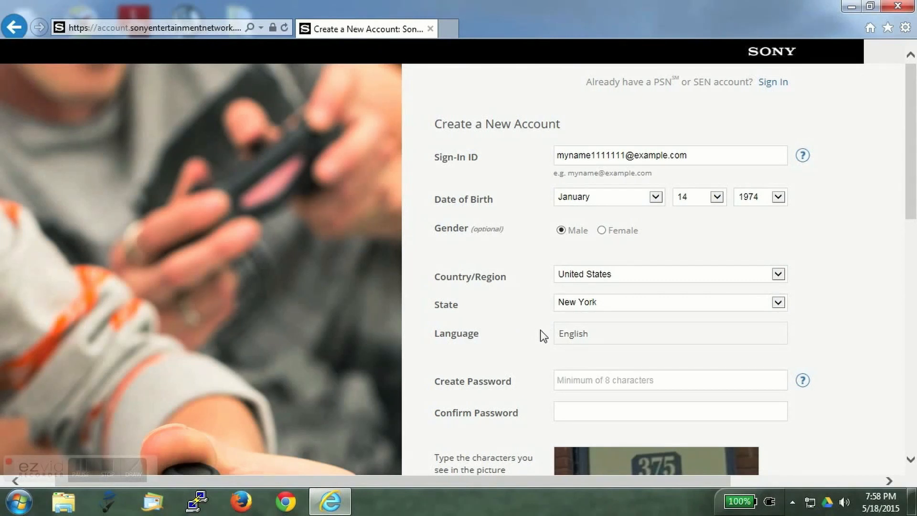
# Step: Enter the password and captcha, set the news option, and agree to create the account
pyautogui.scroll(-3)
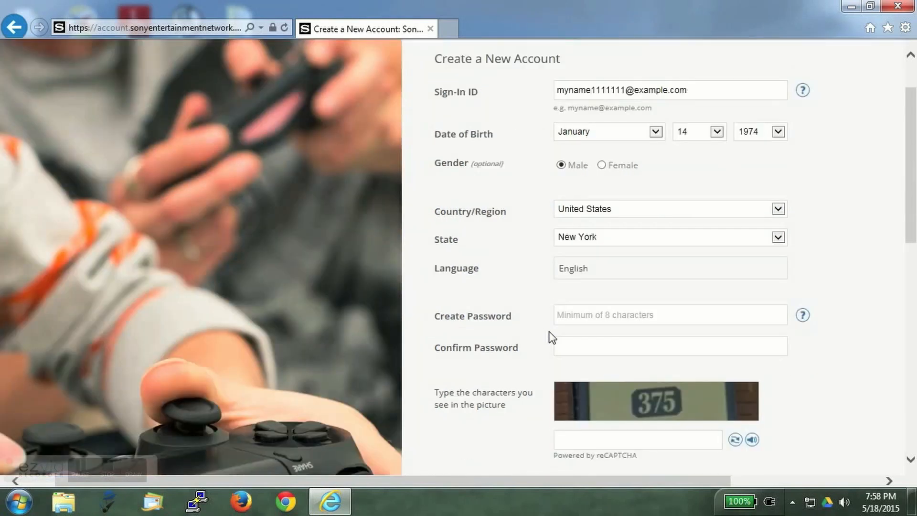
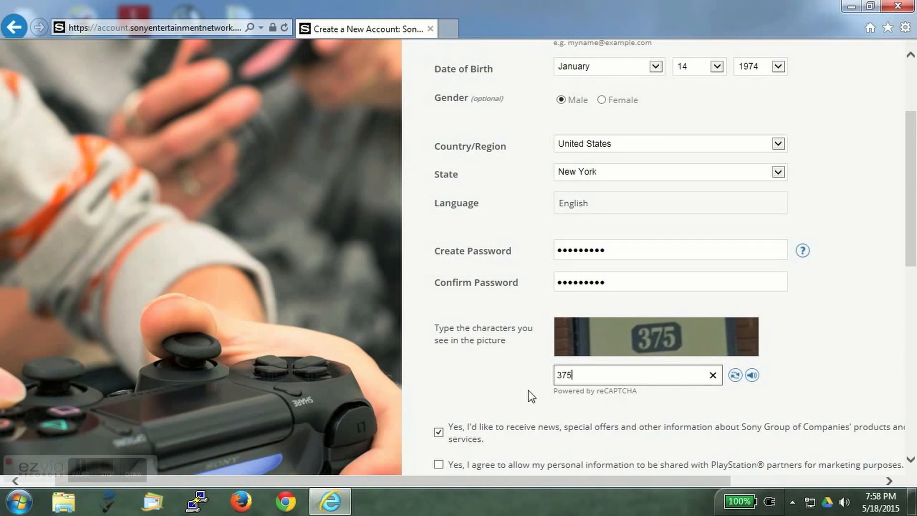
pyautogui.scroll(-3)
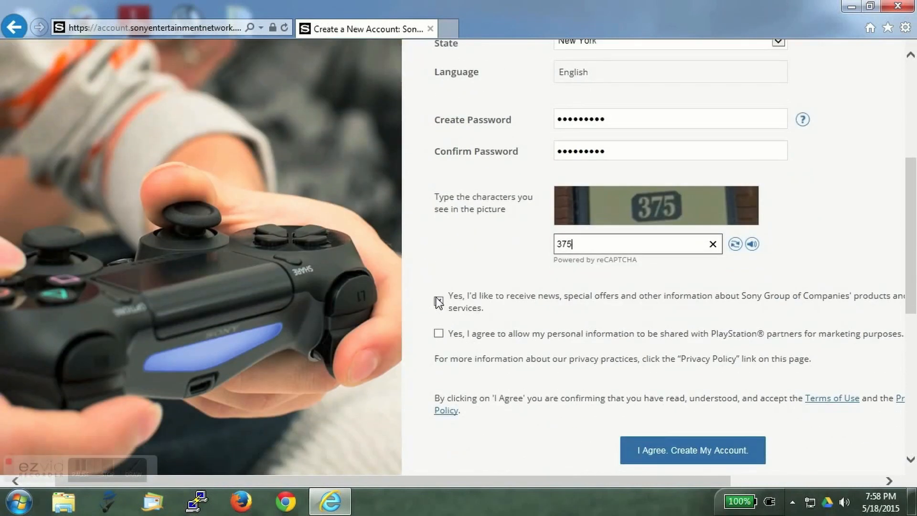
pyautogui.click(438, 301)
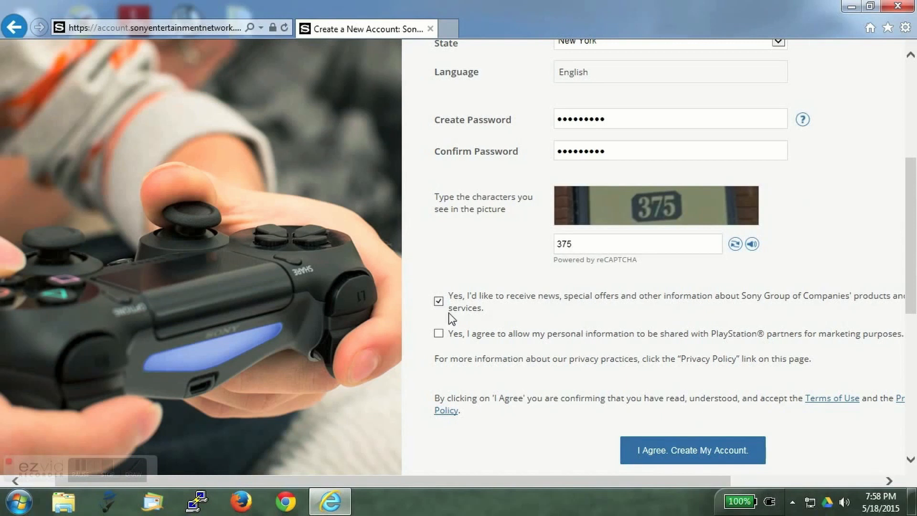
pyautogui.click(692, 450)
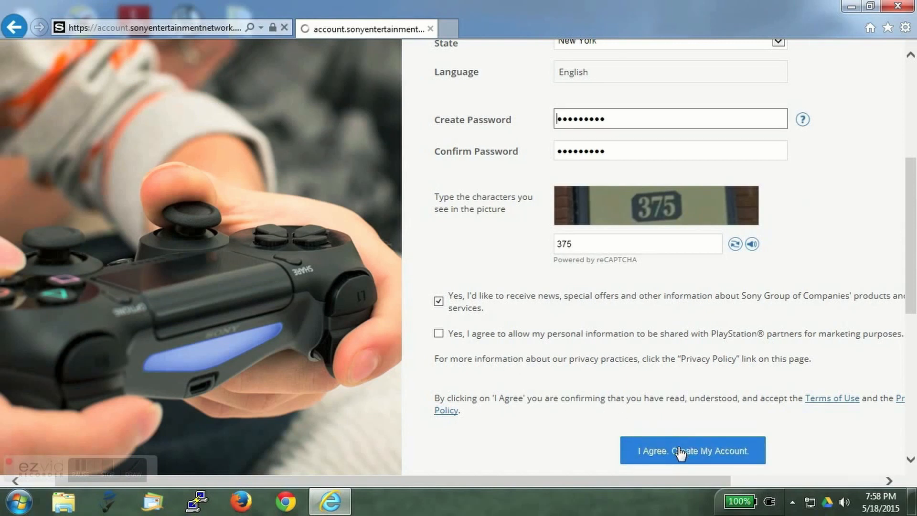
pyautogui.click(693, 450)
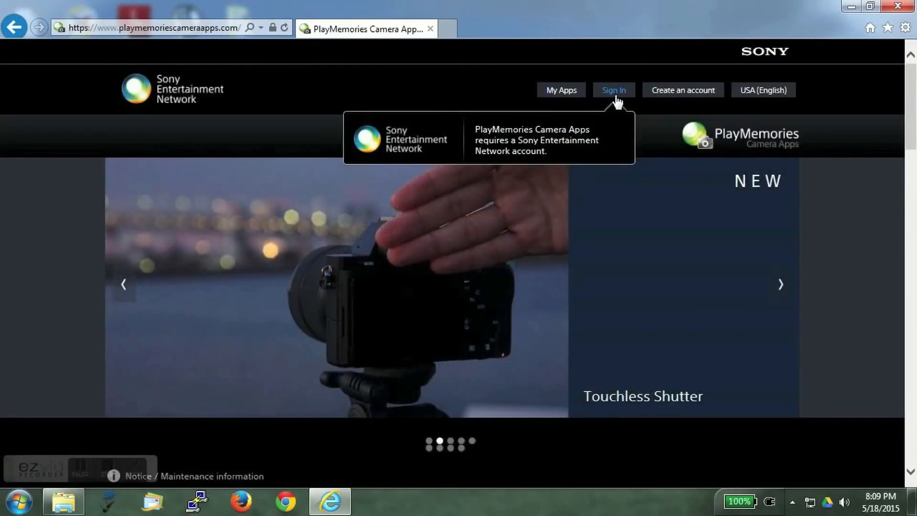
# Step: Sign in to the new account and open its Account Management dashboard
pyautogui.click(613, 90)
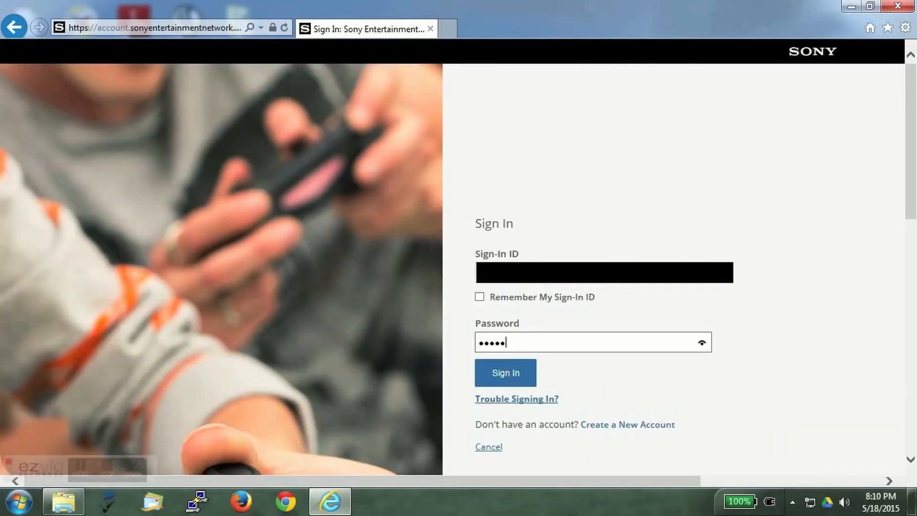
pyautogui.click(504, 373)
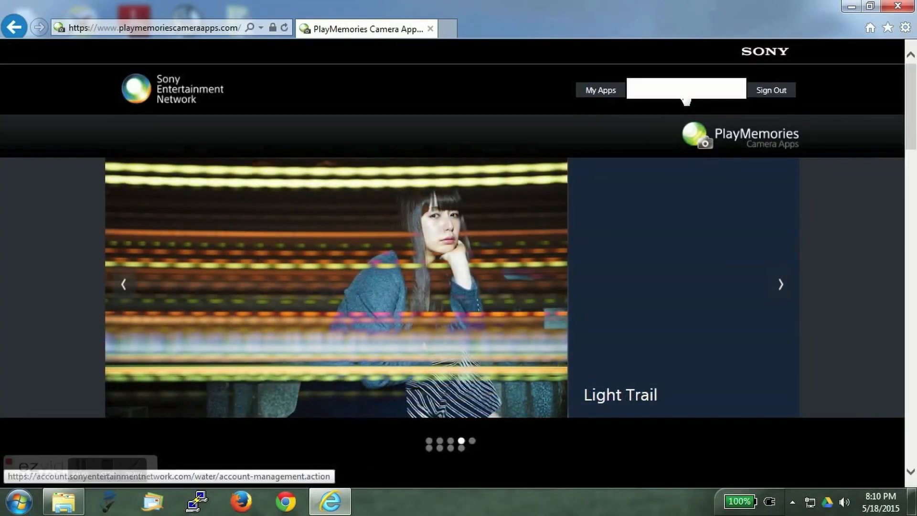
pyautogui.click(781, 284)
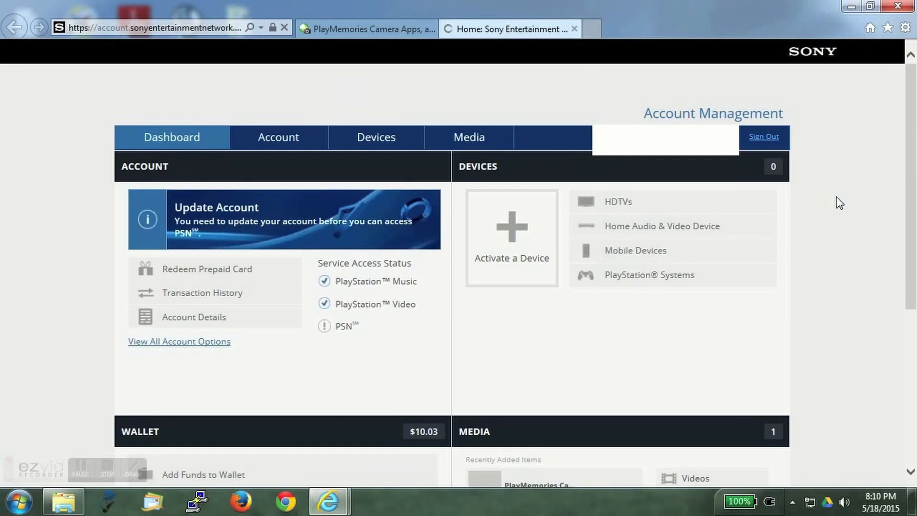
# Step: Choose Add Funds to Wallet and pick Use Prepaid Card as the payment method
pyautogui.scroll(-3)
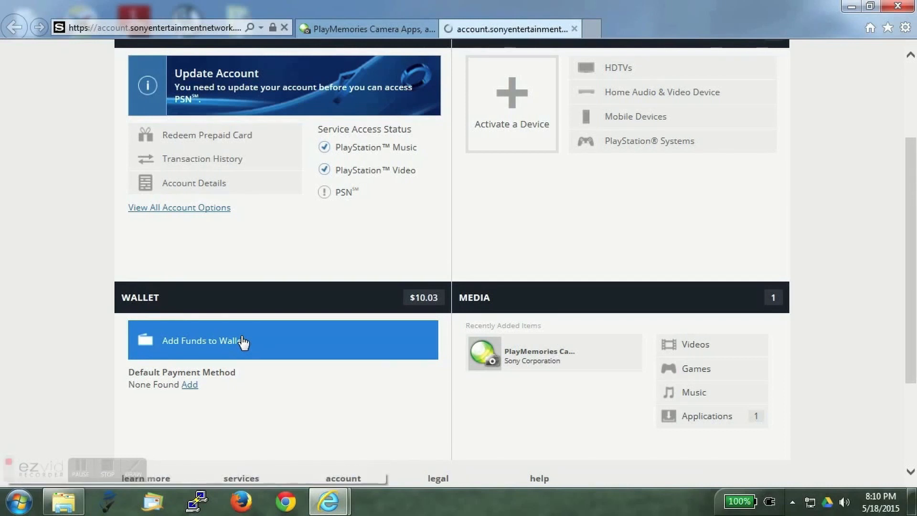
pyautogui.click(207, 341)
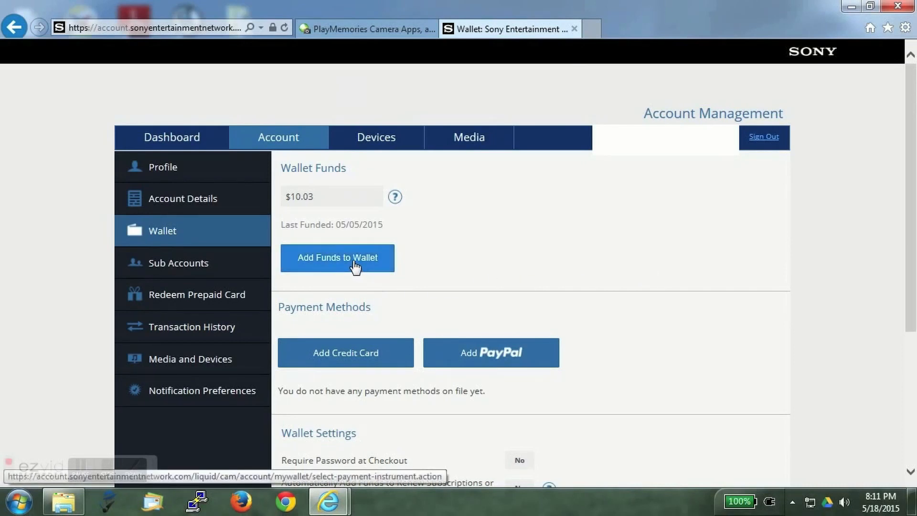
pyautogui.click(336, 258)
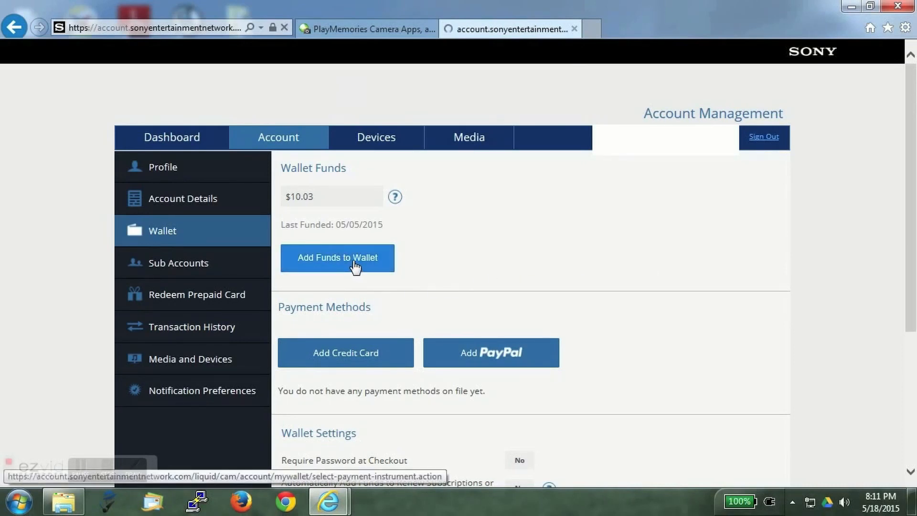
pyautogui.click(337, 257)
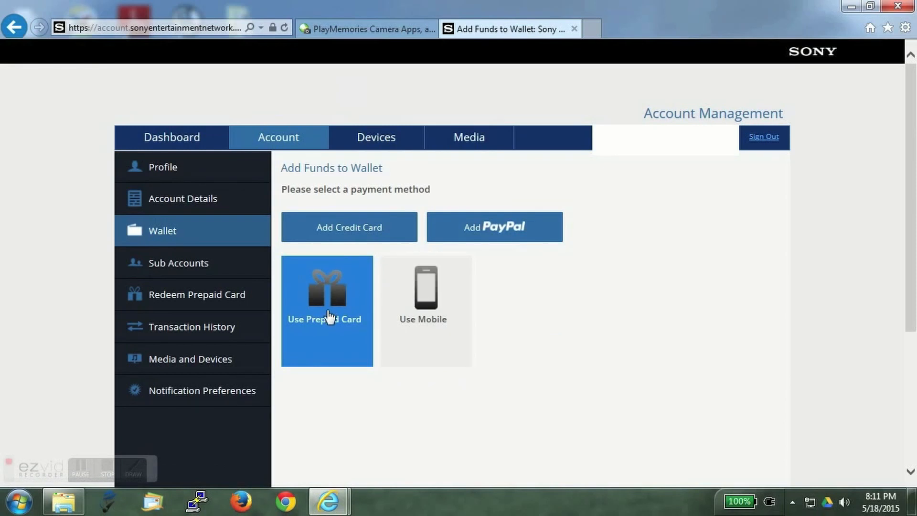
pyautogui.click(326, 310)
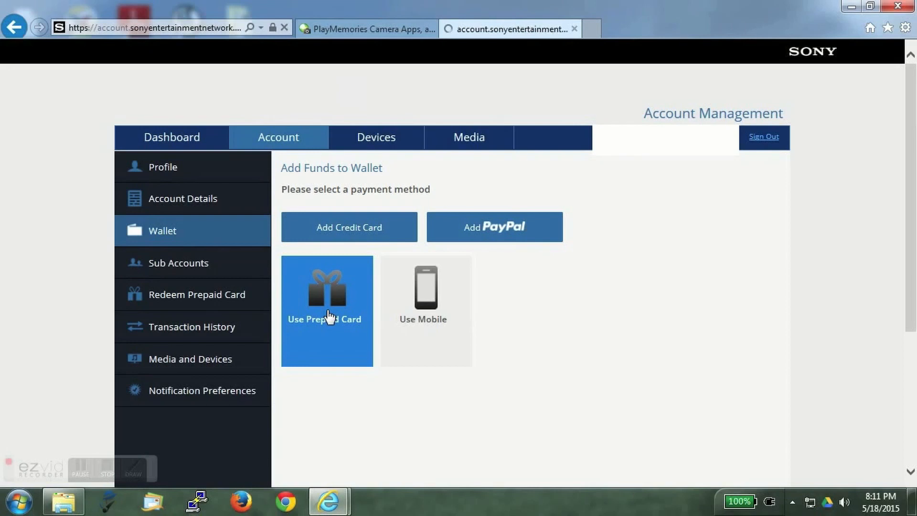
pyautogui.click(327, 310)
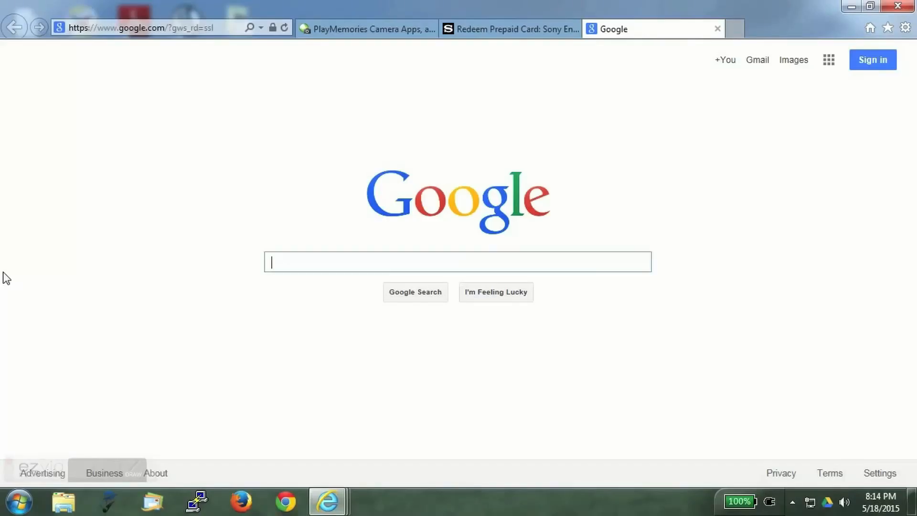
# Step: Search Google for 'sony playstation network card us email' and browse the results
pyautogui.write('sony playstation network')
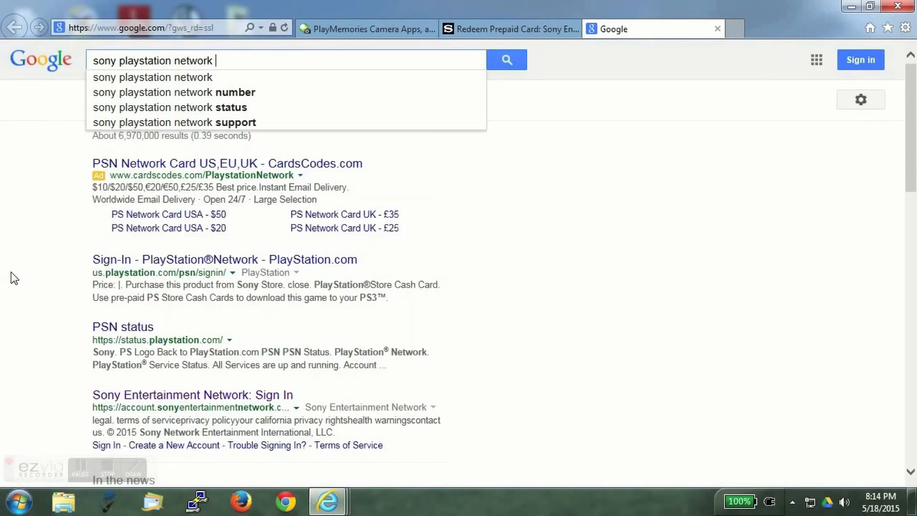
pyautogui.write('card us email')
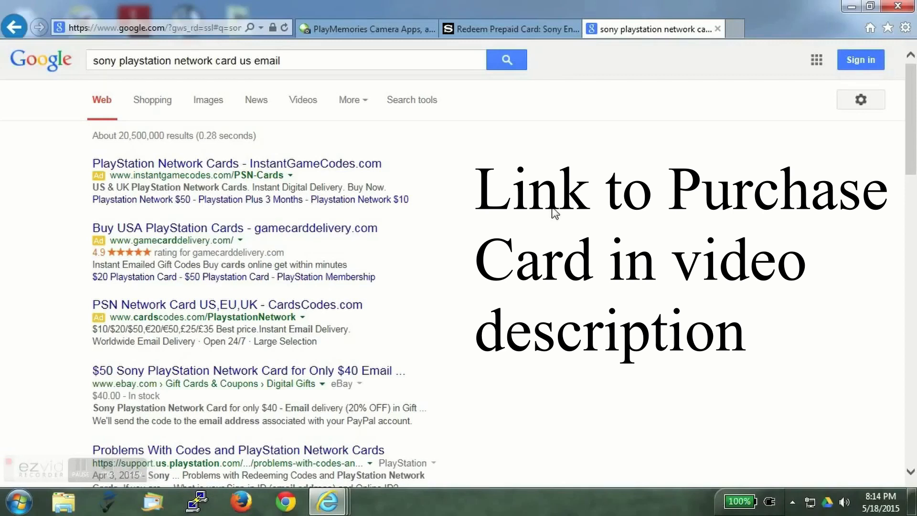
pyautogui.scroll(-3)
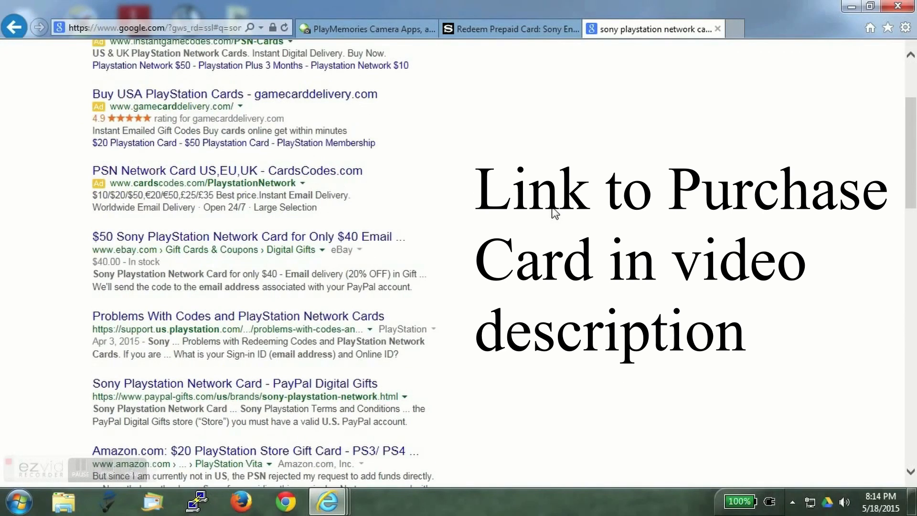
pyautogui.scroll(-3)
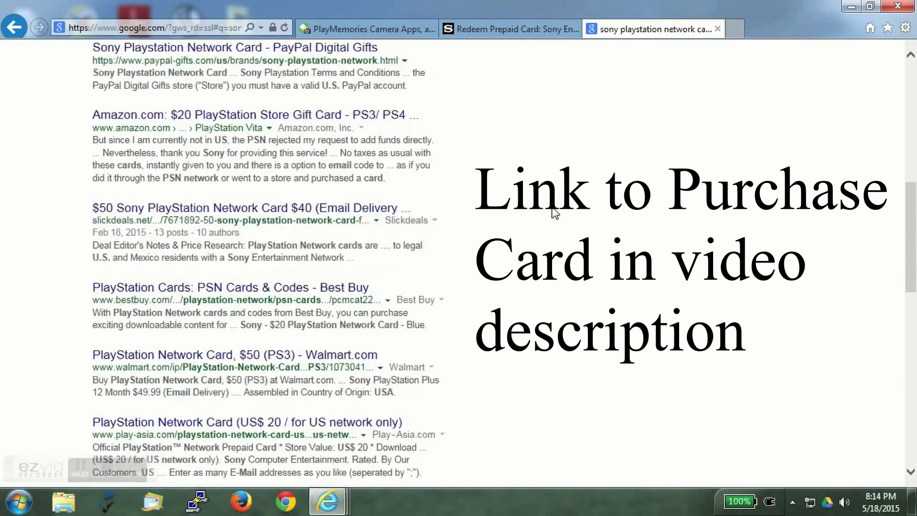
pyautogui.scroll(-3)
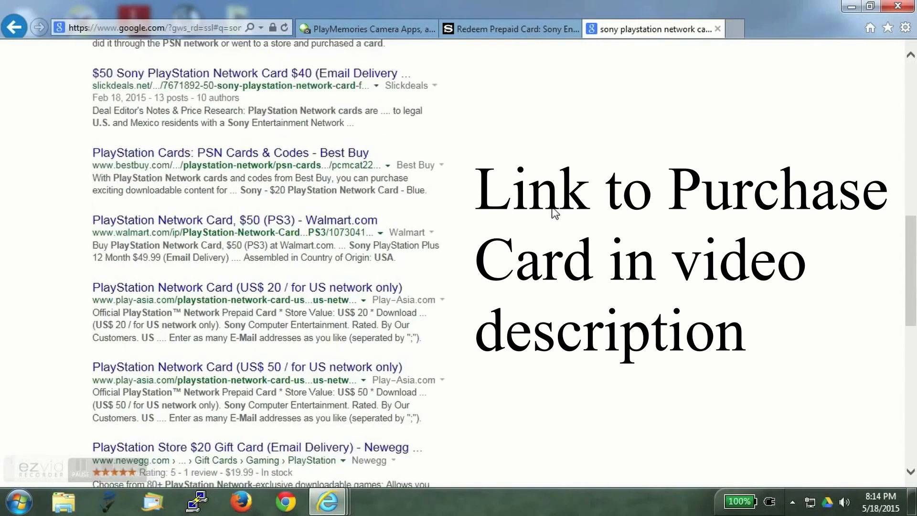
pyautogui.scroll(-3)
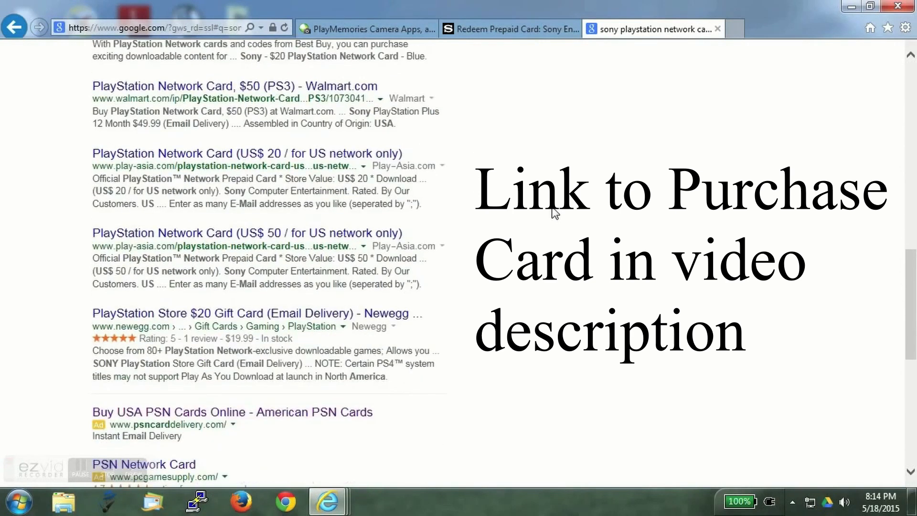
pyautogui.scroll(-3)
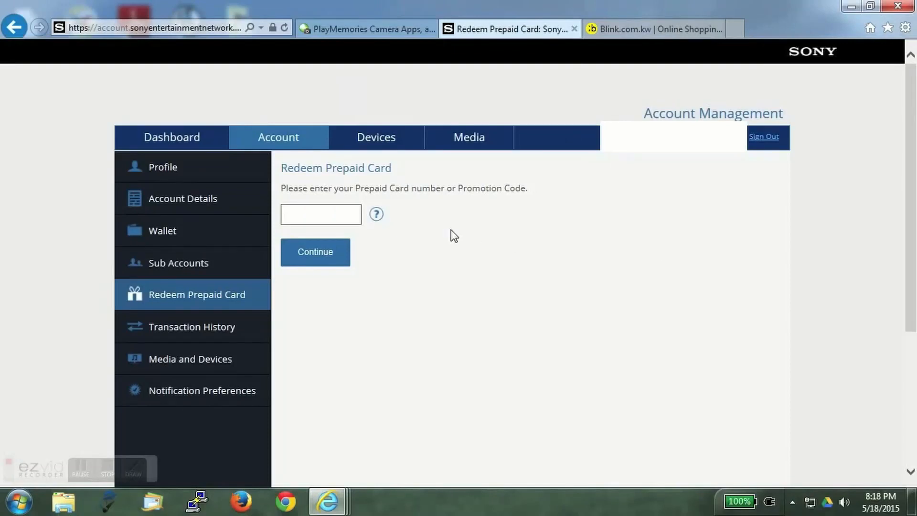
# Step: Submit the prepaid card code, add its $10.00 to the wallet, and dismiss the error
pyautogui.click(315, 252)
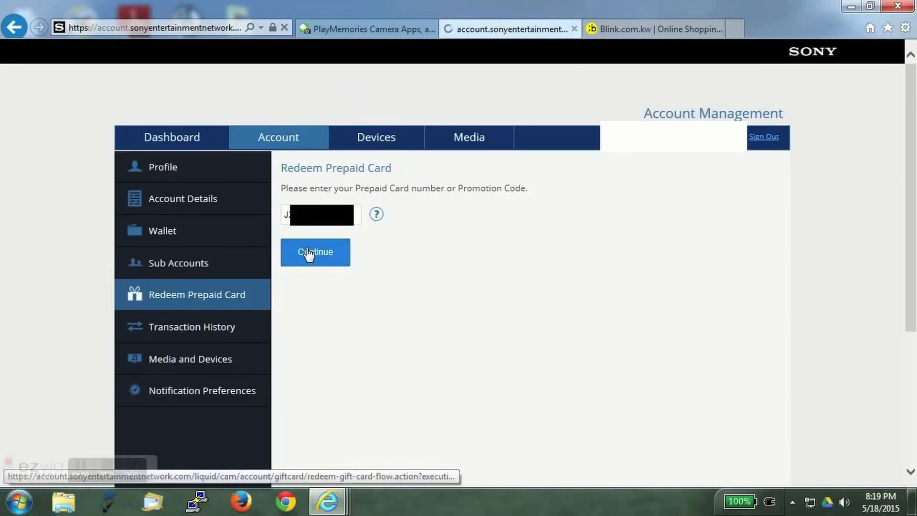
pyautogui.click(315, 252)
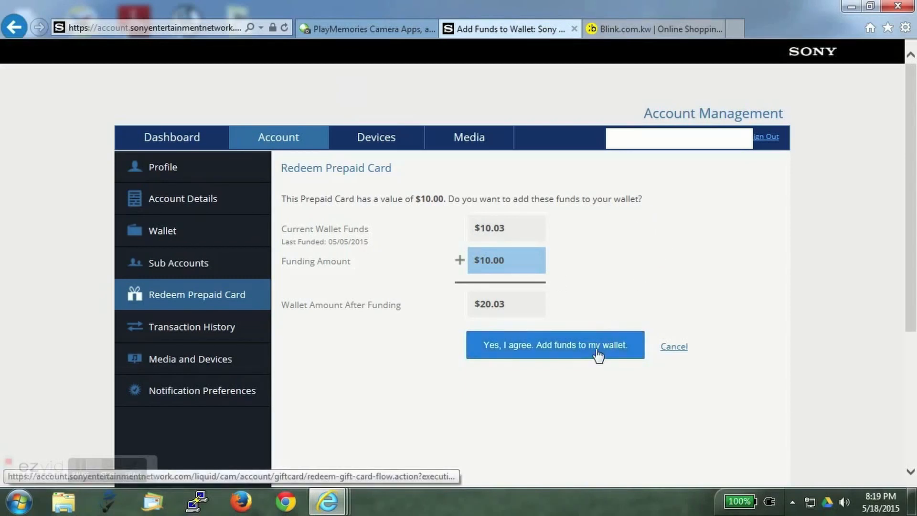
pyautogui.click(555, 344)
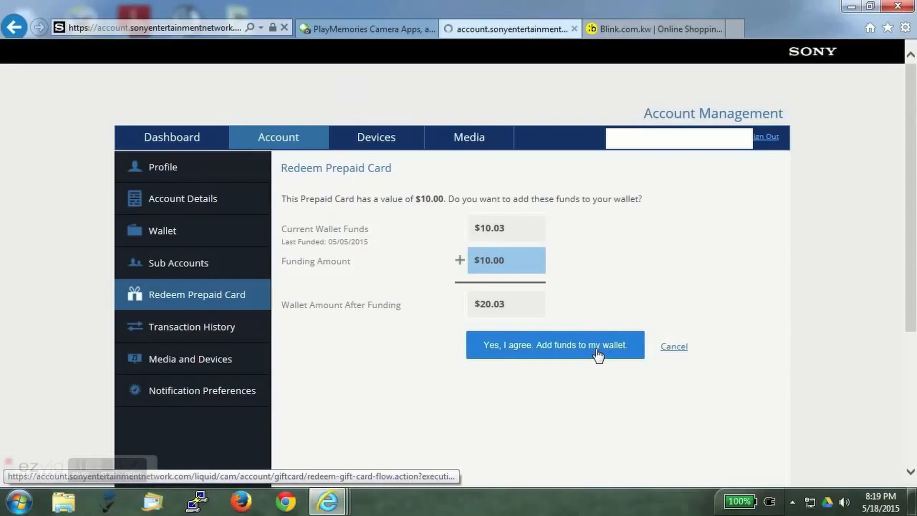
pyautogui.click(554, 344)
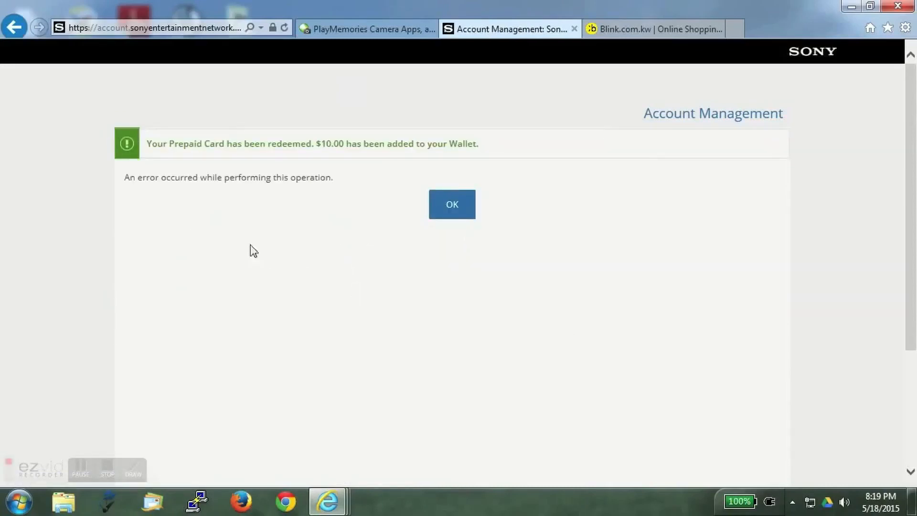
pyautogui.moveTo(451, 208)
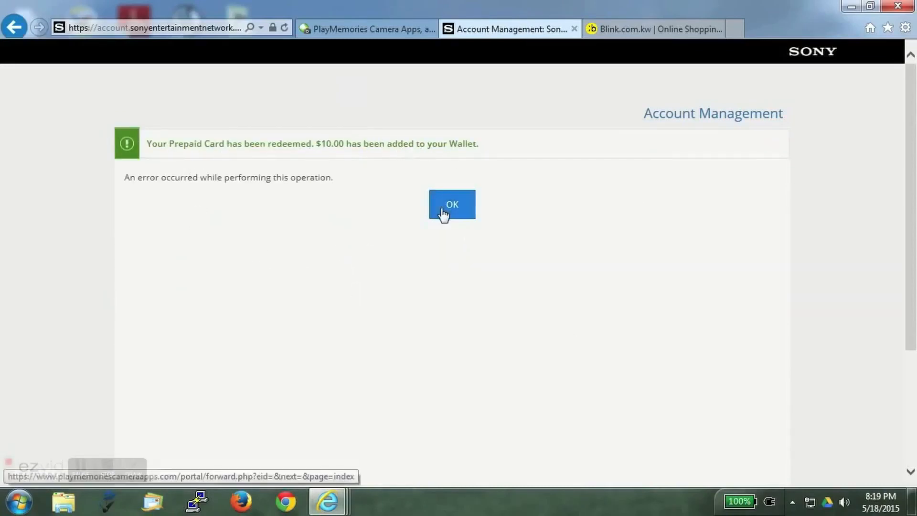
pyautogui.click(451, 204)
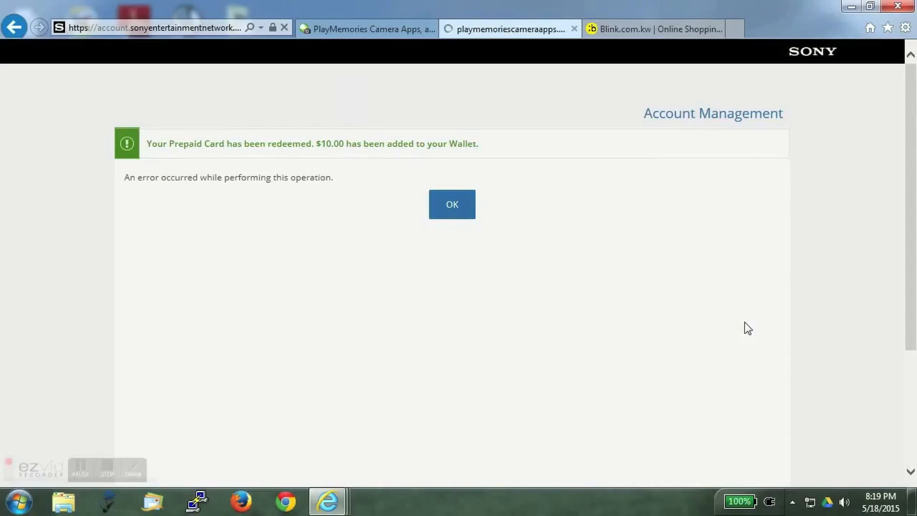
pyautogui.click(451, 203)
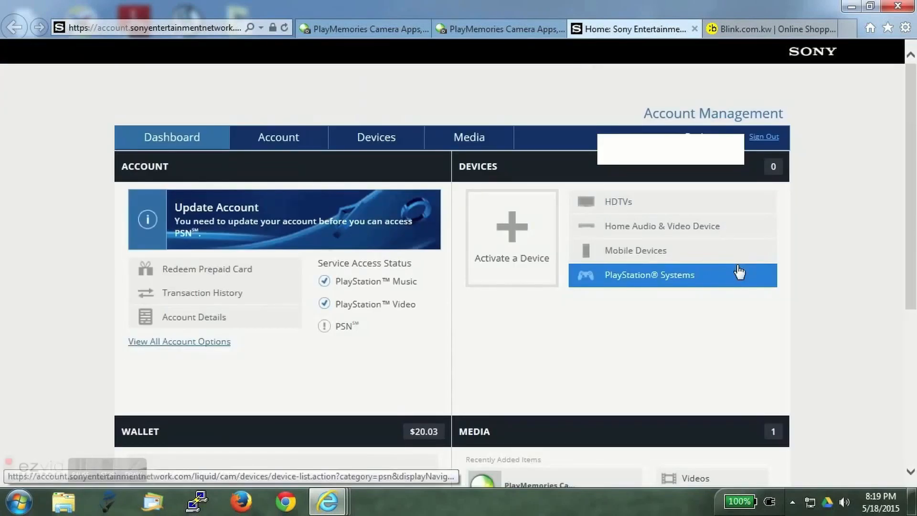
# Step: Scroll the dashboard to check the $20.03 wallet balance
pyautogui.scroll(-3)
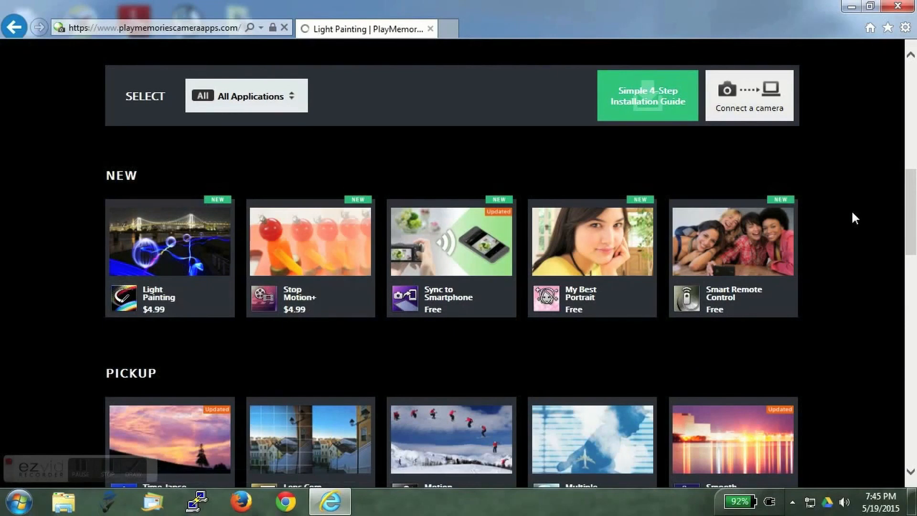
# Step: Open the Light Painting app page, proceed to purchase, and accept the terms
pyautogui.click(169, 240)
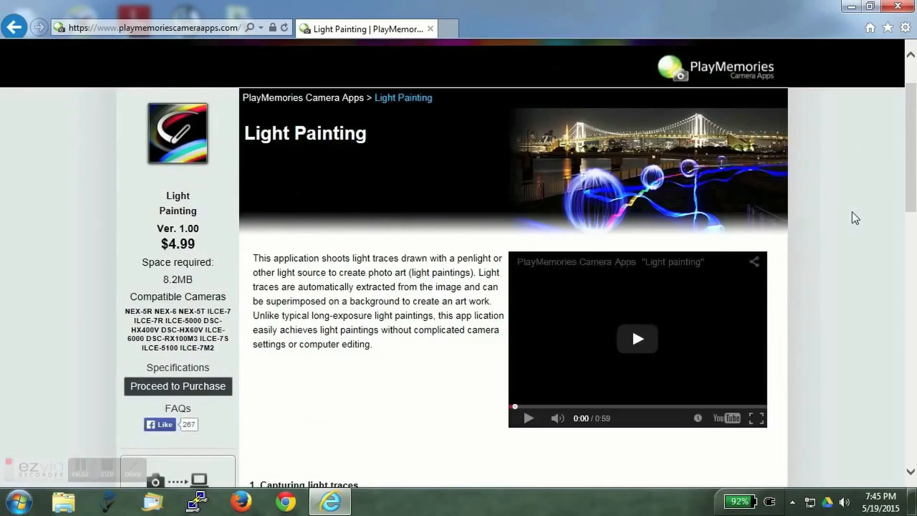
pyautogui.scroll(-3)
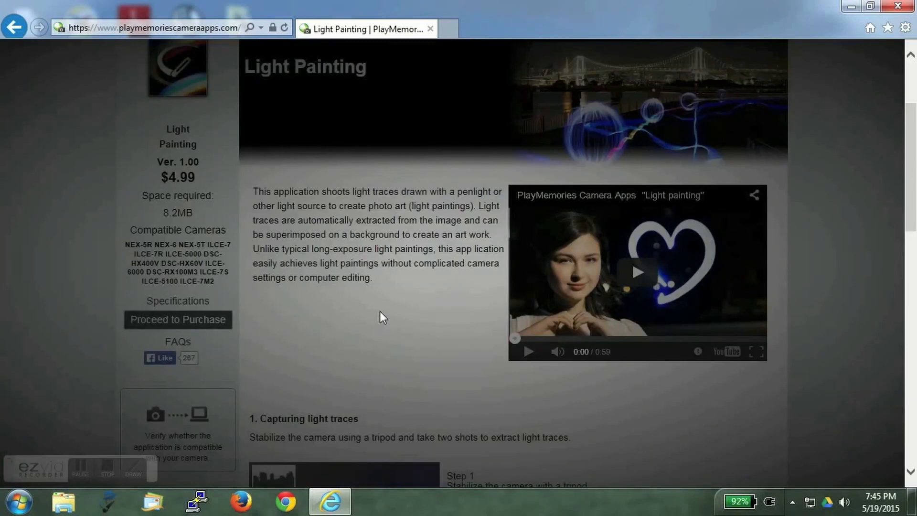
pyautogui.click(177, 319)
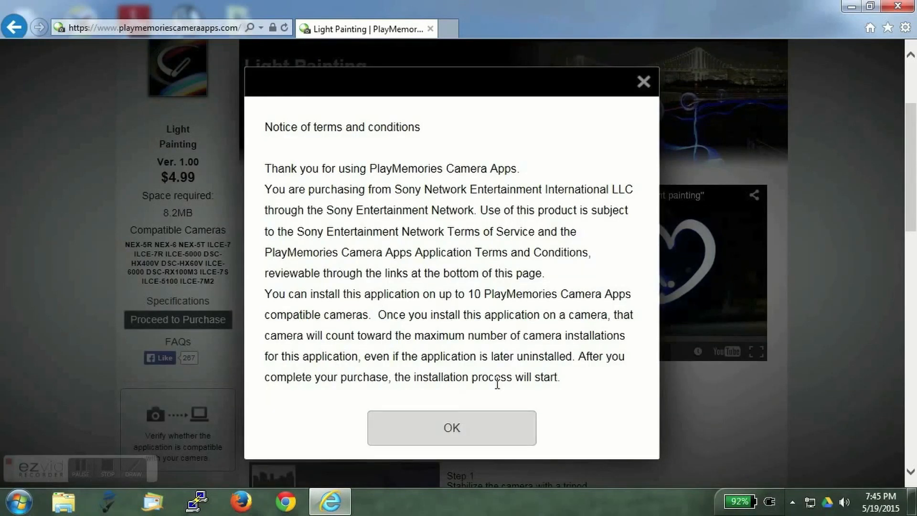
pyautogui.click(451, 427)
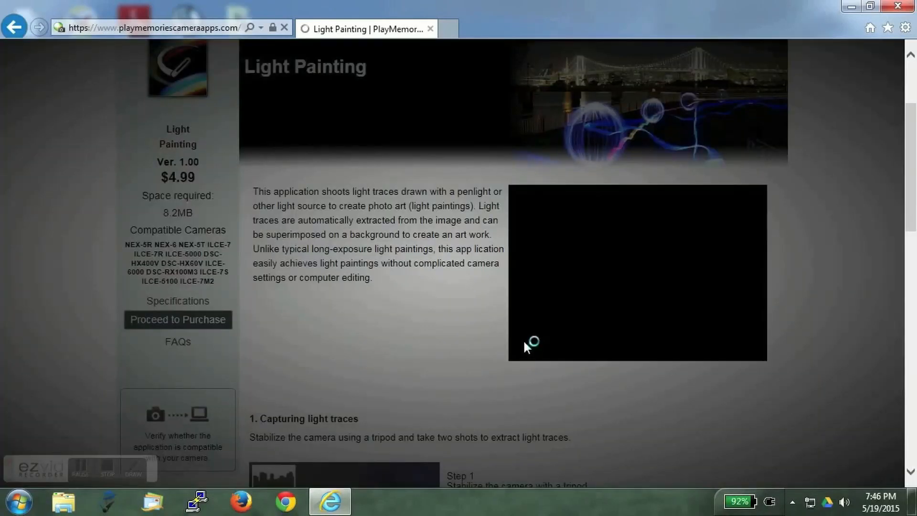
# Step: Let the Camera Apps Downloader install, then reload the page to continue
pyautogui.click(177, 319)
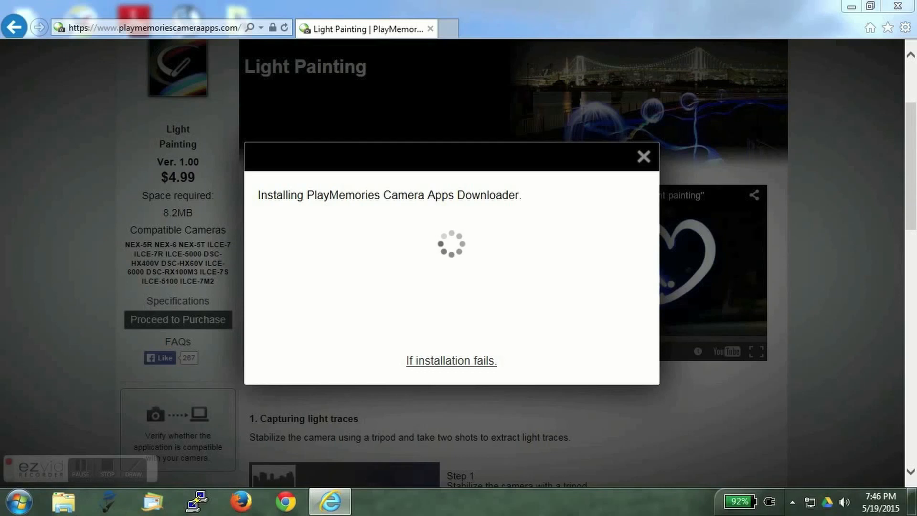
pyautogui.moveTo(536, 287)
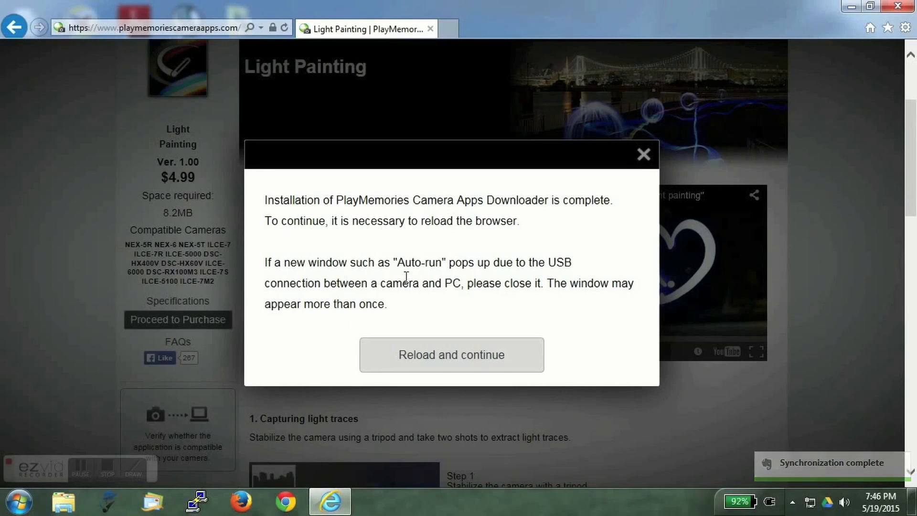
pyautogui.moveTo(550, 315)
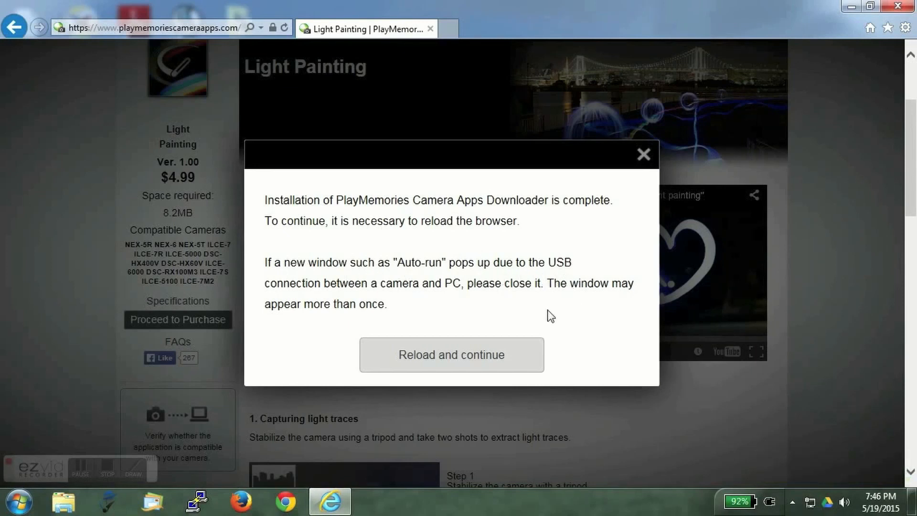
pyautogui.click(451, 354)
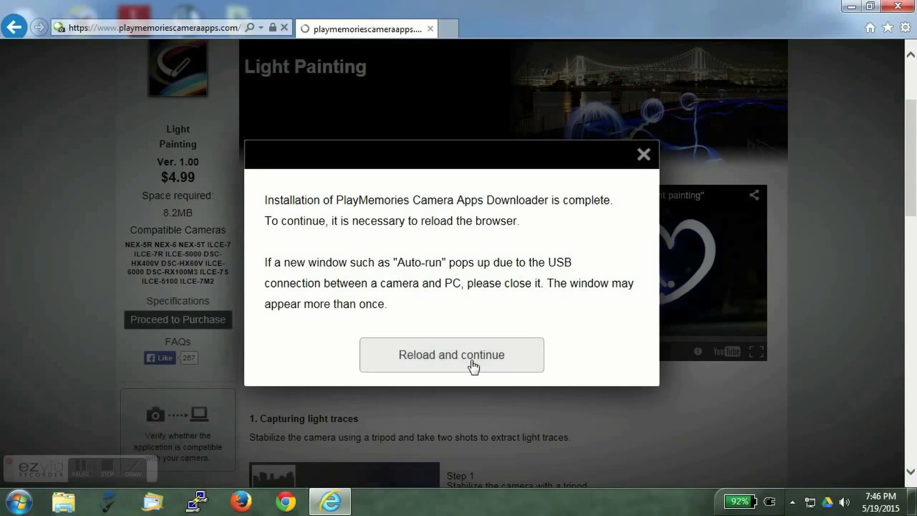
pyautogui.click(450, 354)
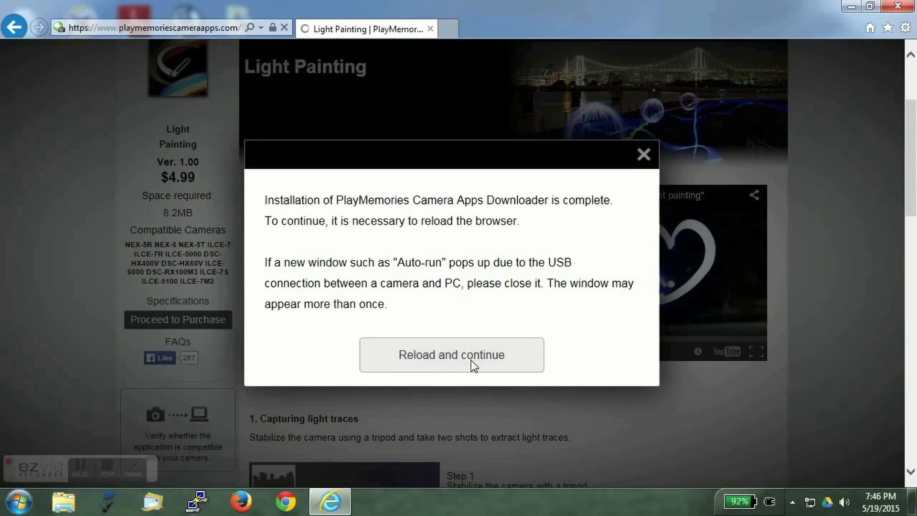
pyautogui.click(450, 355)
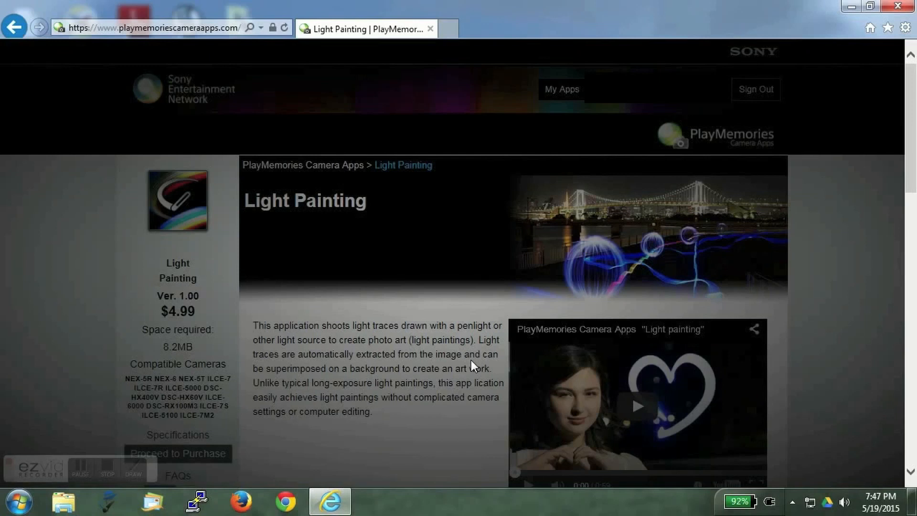
# Step: Accept the purchase terms again, verify the ILCE-6000 connection, and close AutoPlay
pyautogui.click(177, 453)
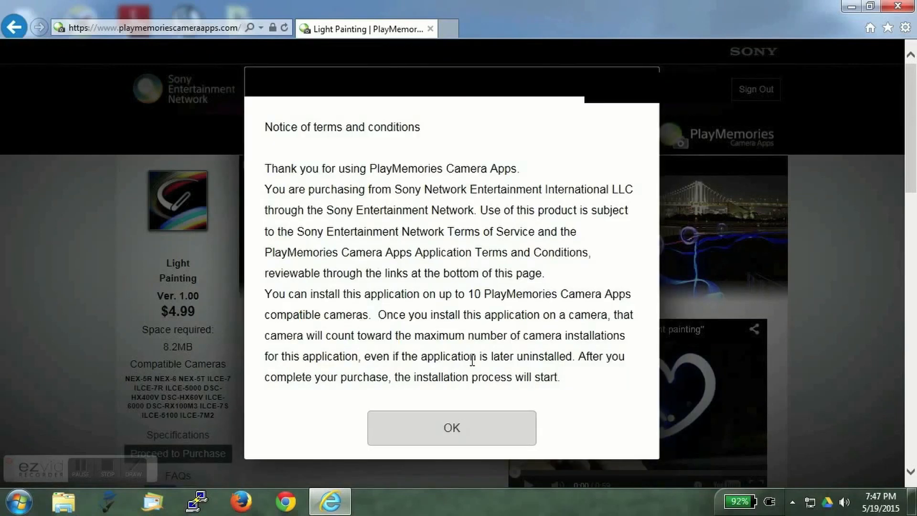
pyautogui.click(451, 427)
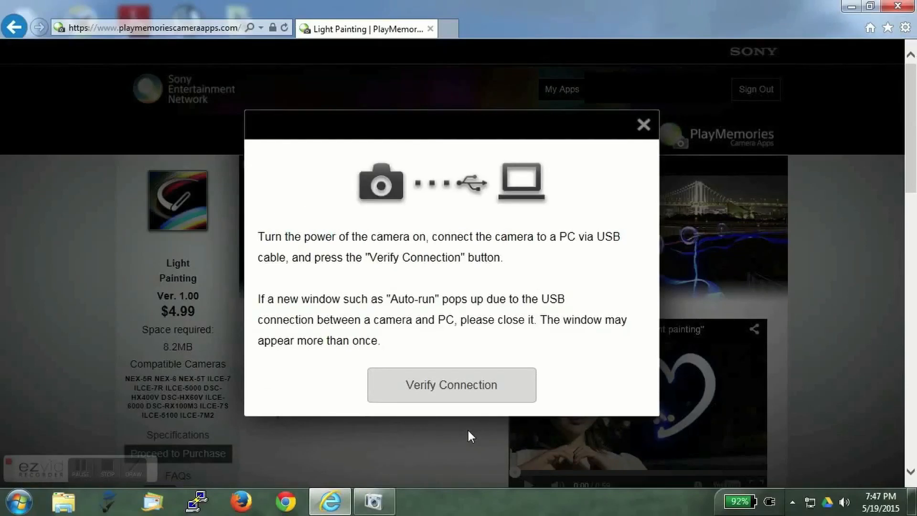
pyautogui.click(643, 125)
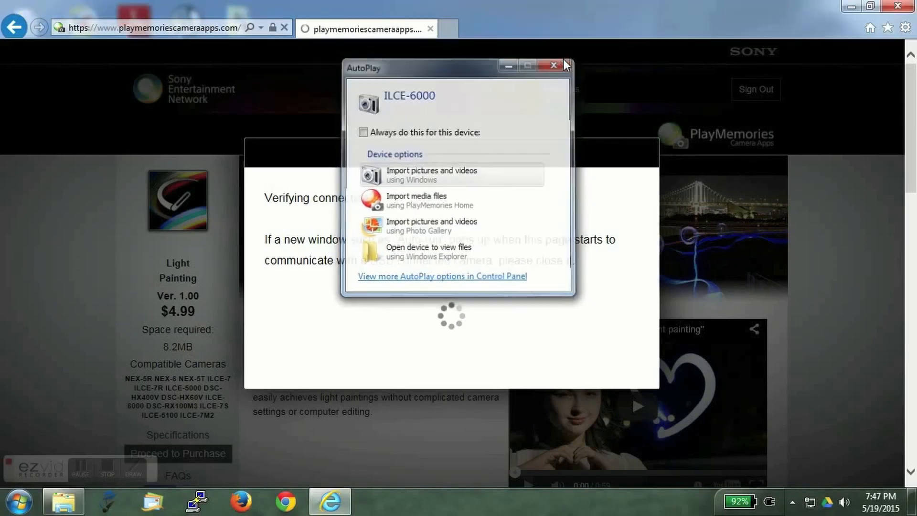
pyautogui.click(552, 65)
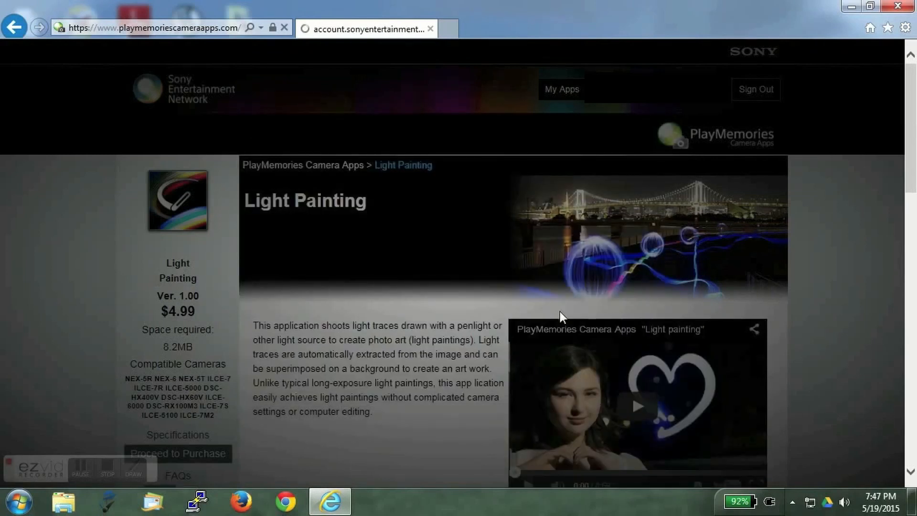
pyautogui.click(177, 454)
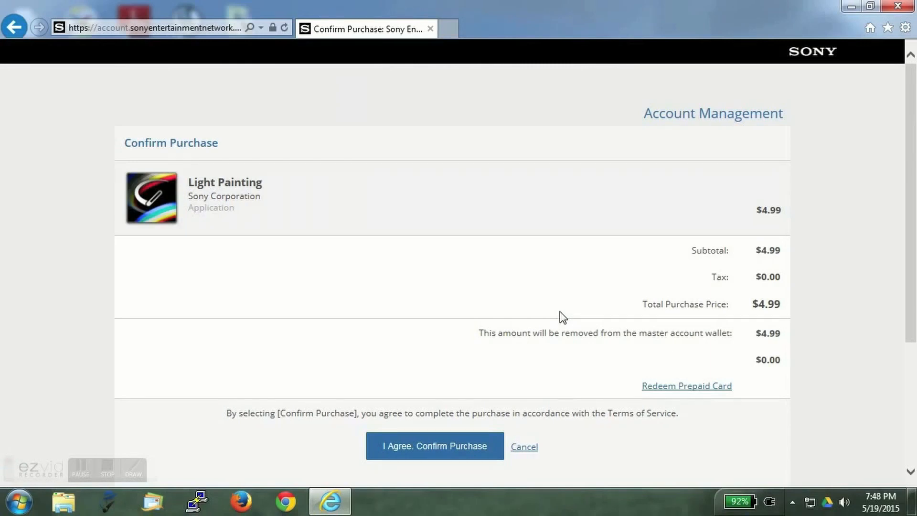
pyautogui.moveTo(568, 423)
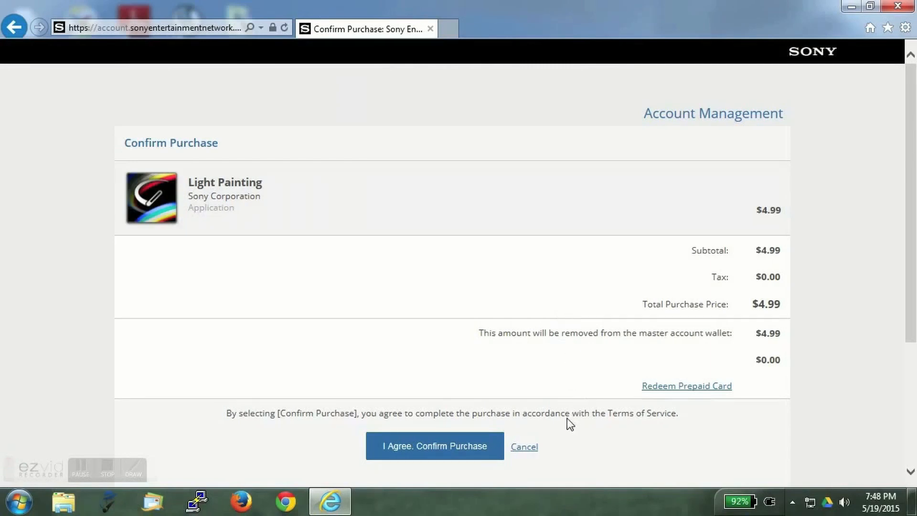
pyautogui.moveTo(523, 446)
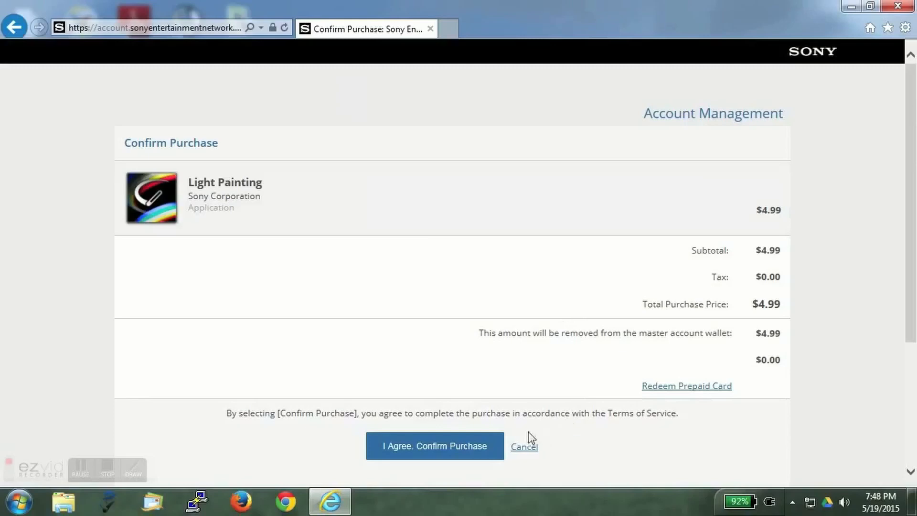
# Step: Confirm the $4.99 Light Painting purchase and continue from the Thank You page
pyautogui.click(434, 445)
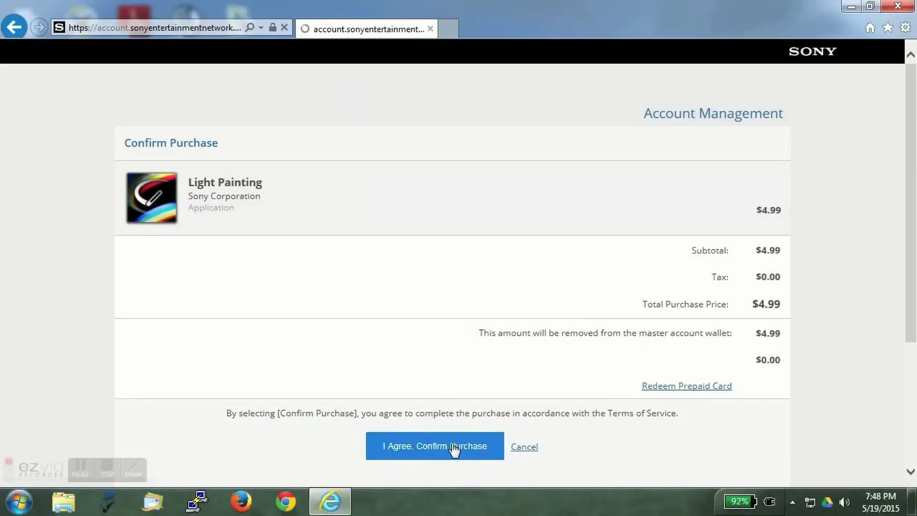
pyautogui.click(435, 445)
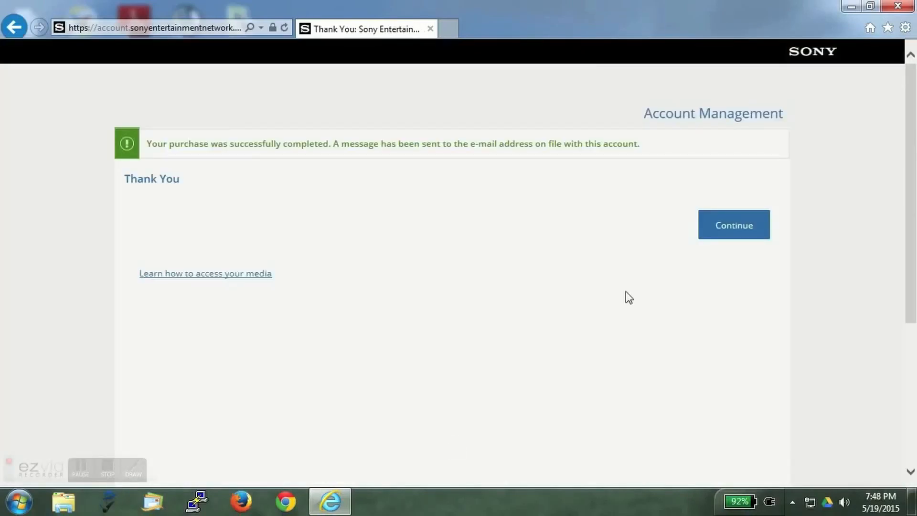
pyautogui.click(733, 225)
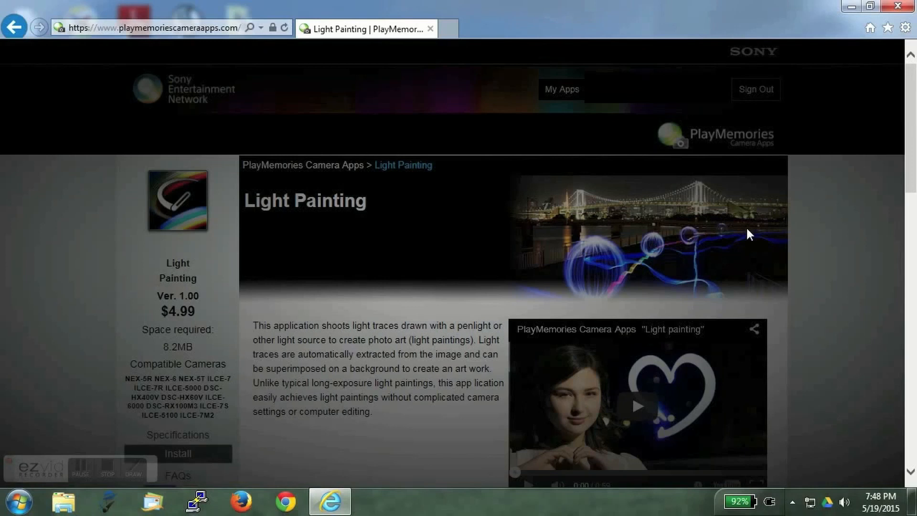
# Step: Install Light Painting onto the connected camera and acknowledge the completion message
pyautogui.click(177, 453)
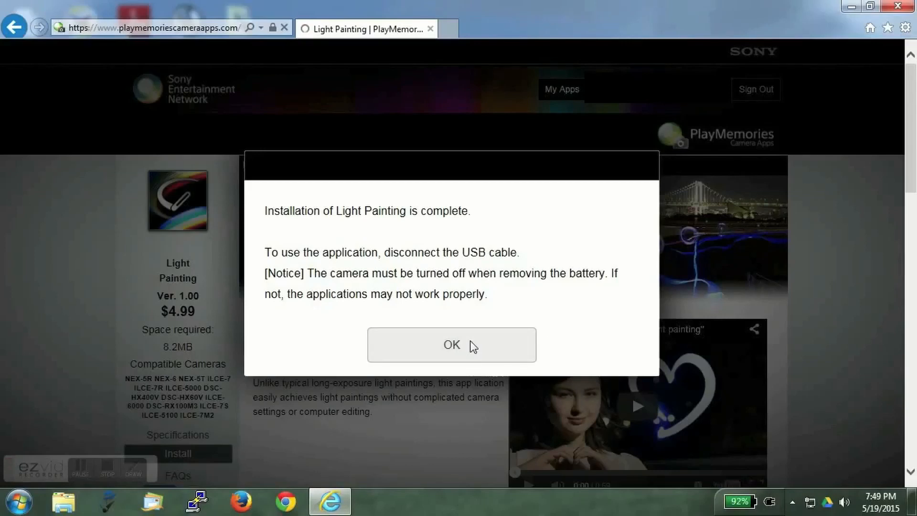
pyautogui.click(450, 344)
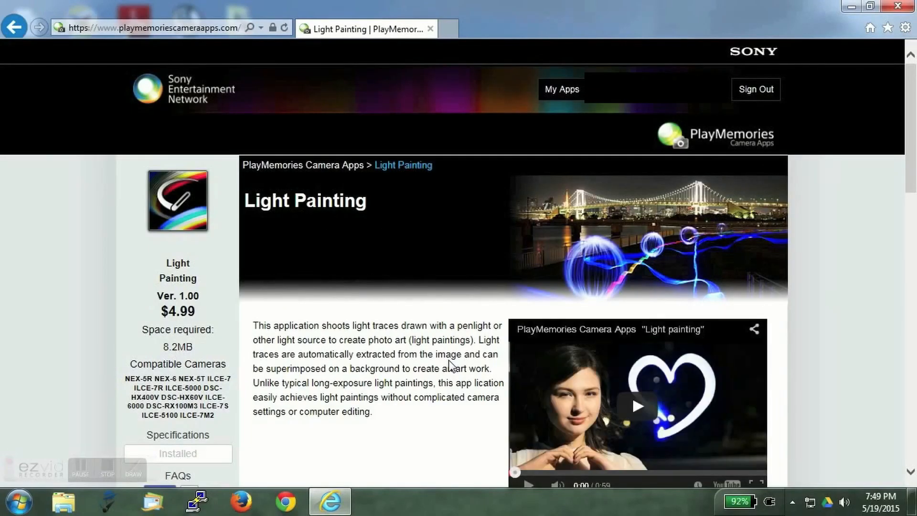